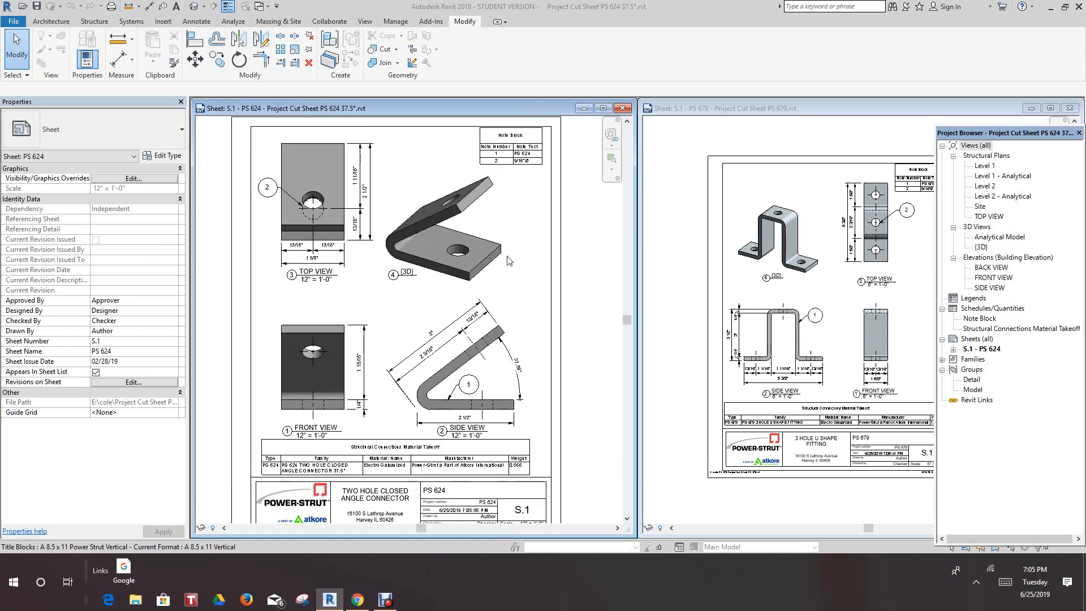
{"action": "mouse_move", "coordinate": [516, 266]}
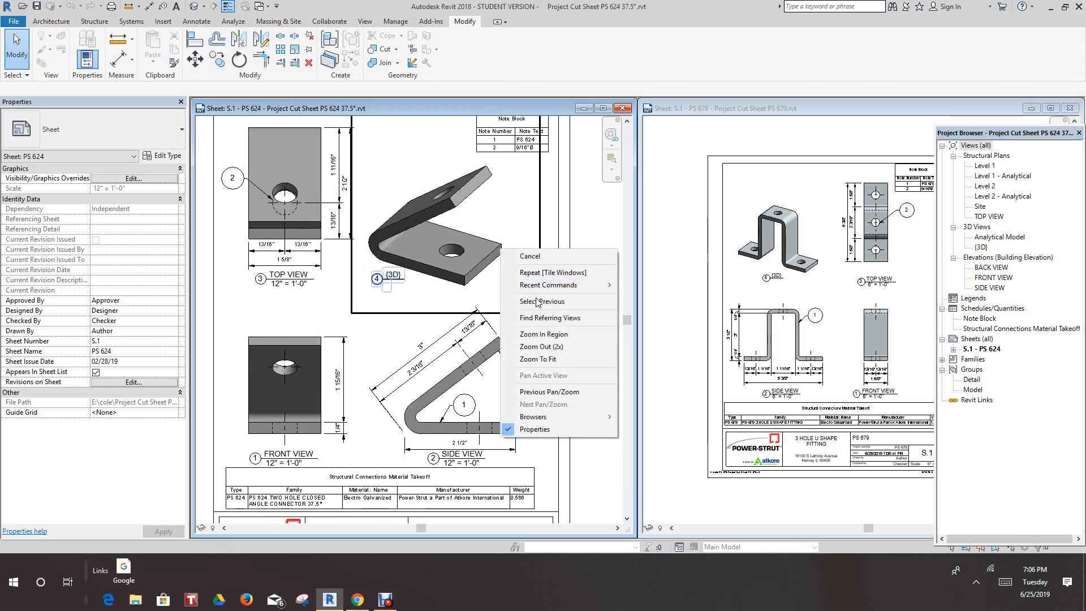
{"action": "mouse_move", "coordinate": [558, 256]}
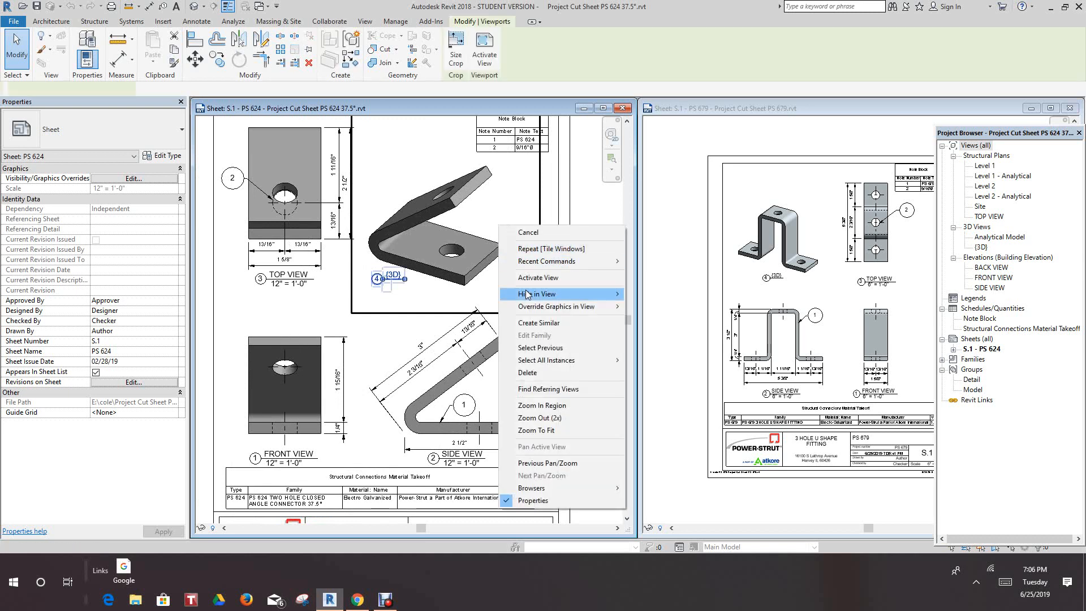
Step: Activate the sheet's 3D view and open the PS 624 connector family for editing
{"action": "left_click", "coordinate": [538, 278]}
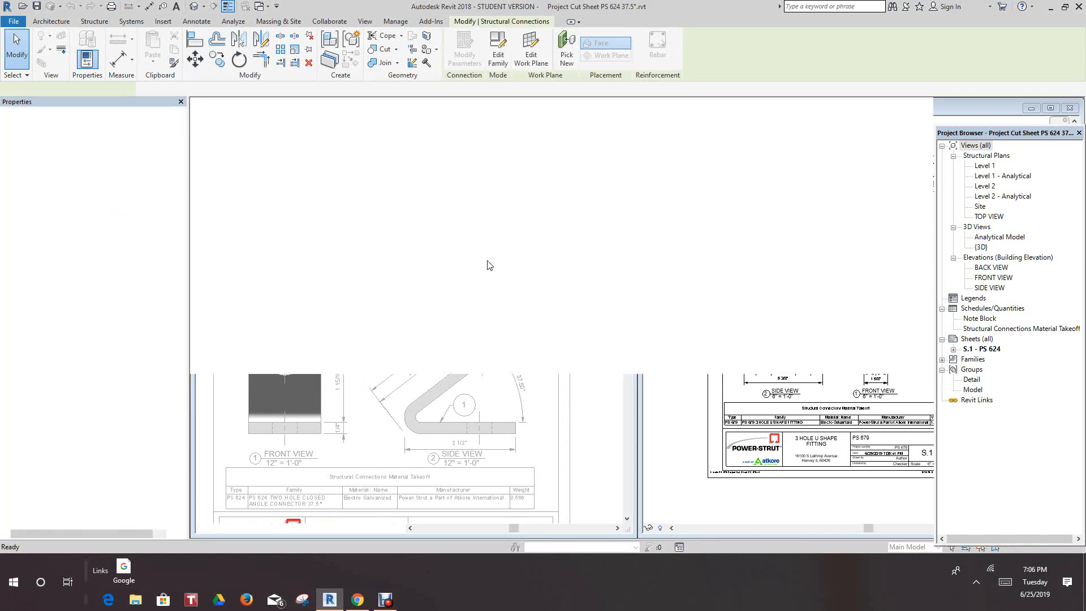
{"action": "left_click", "coordinate": [496, 53]}
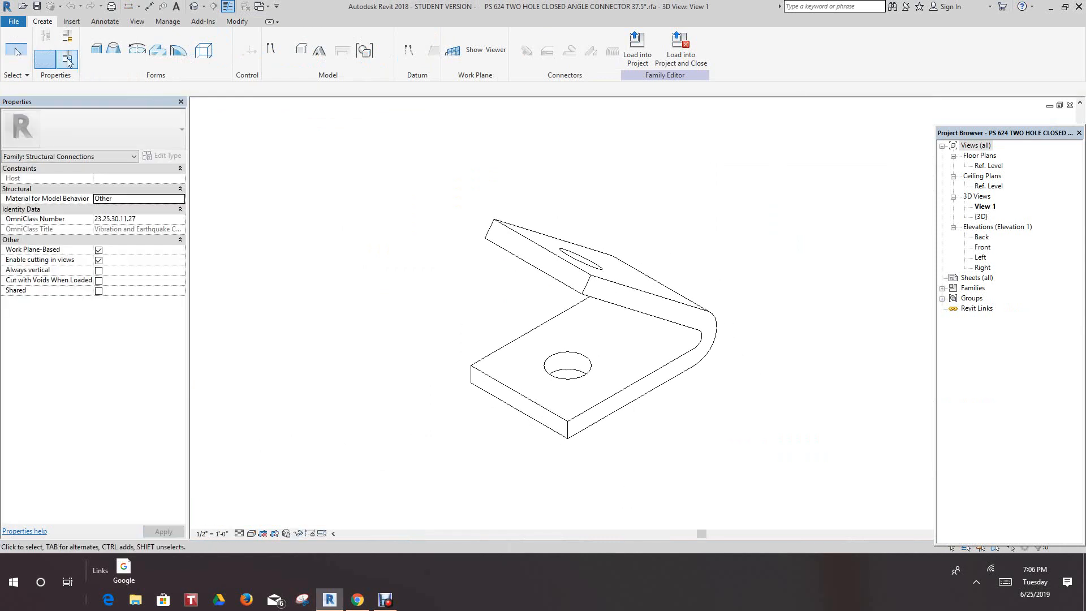
Step: Show the PS 624 family's type parameters, inspect the URL value and select the Disclaimer row
{"action": "left_click", "coordinate": [68, 60]}
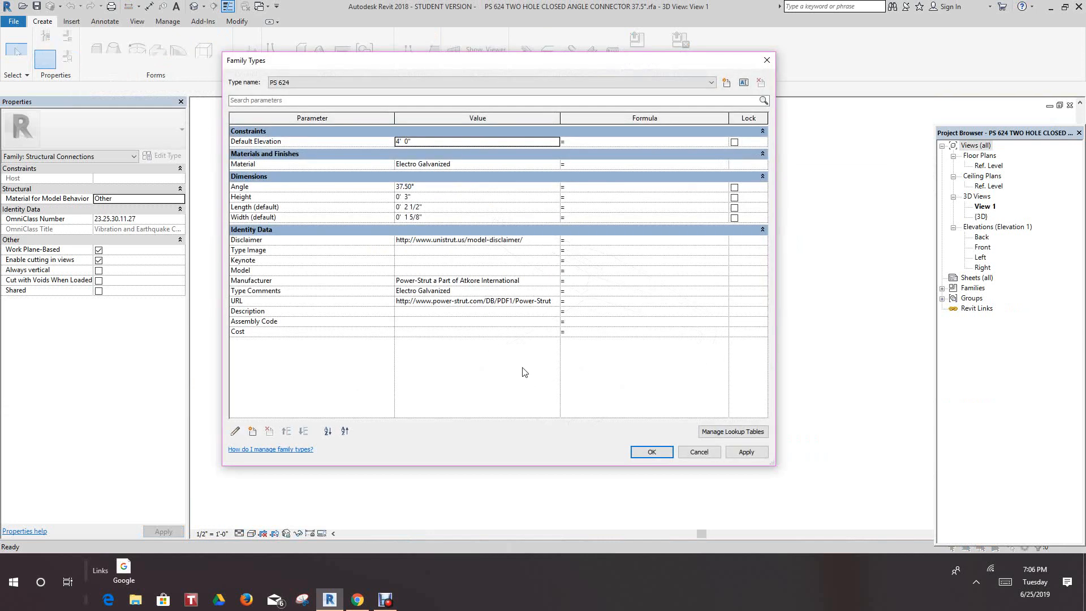
{"action": "left_click", "coordinate": [477, 301]}
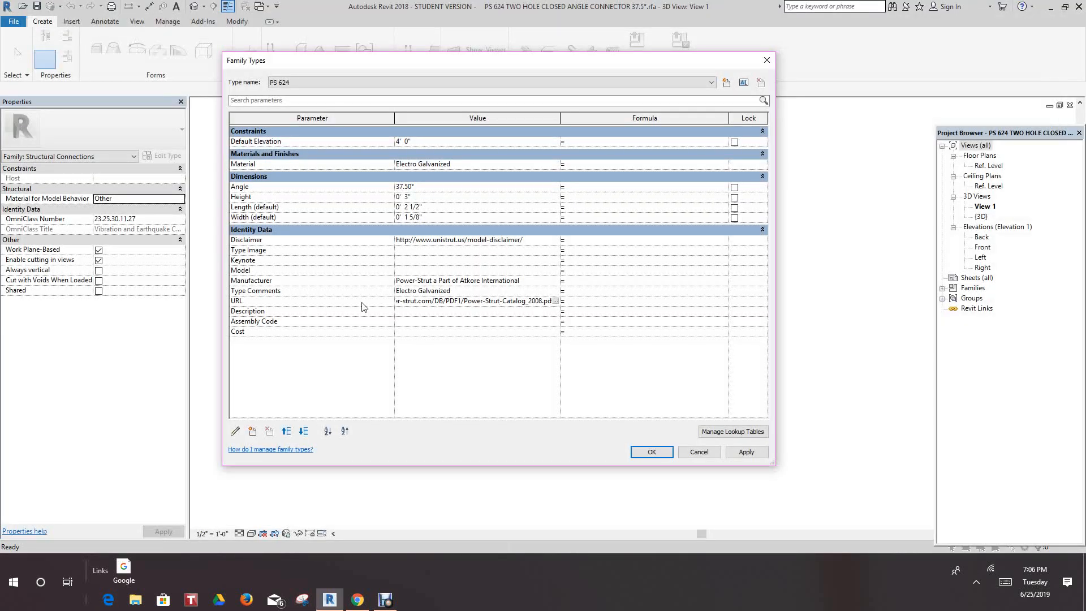
{"action": "mouse_move", "coordinate": [461, 261]}
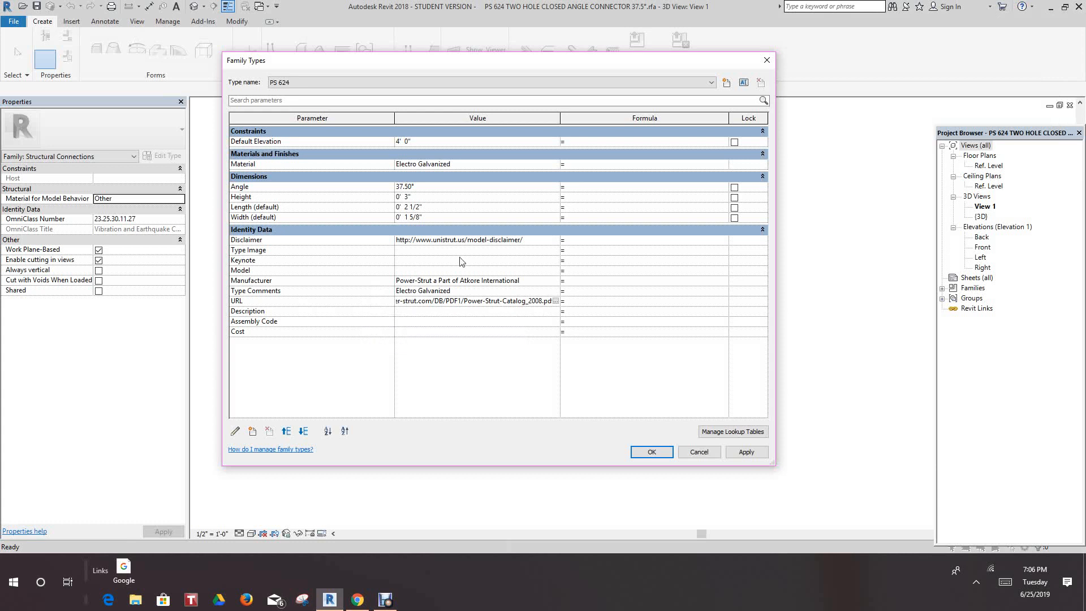
{"action": "mouse_move", "coordinate": [276, 243]}
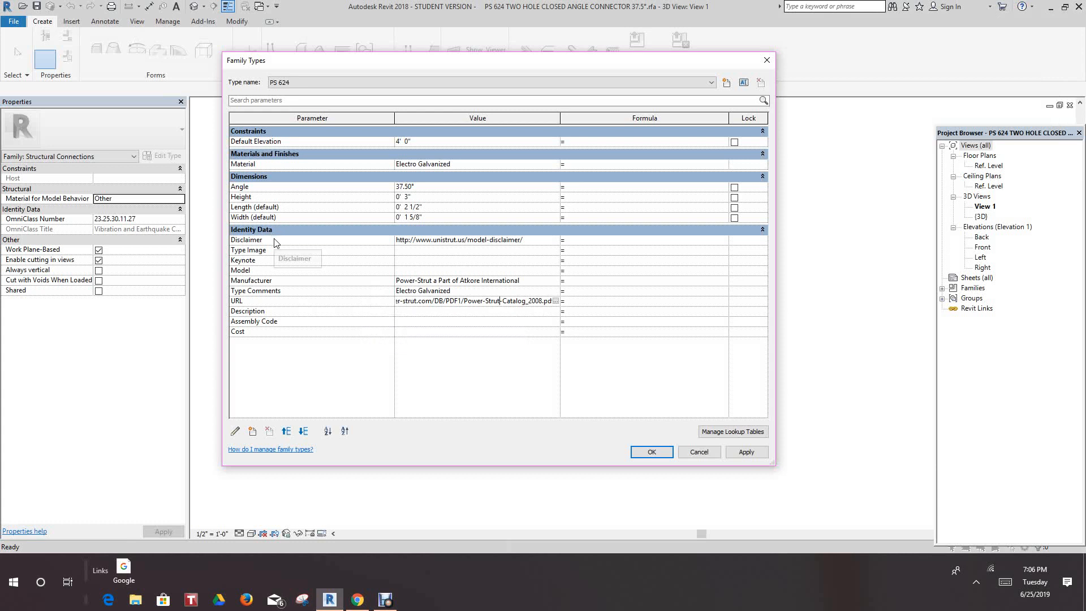
{"action": "mouse_move", "coordinate": [360, 247]}
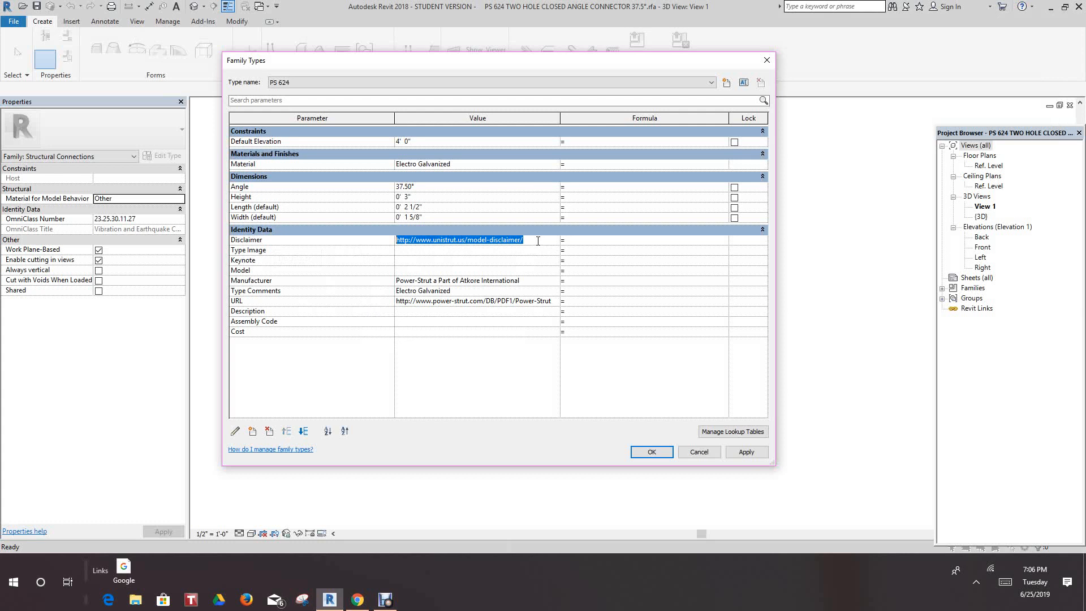
{"action": "mouse_move", "coordinate": [299, 248]}
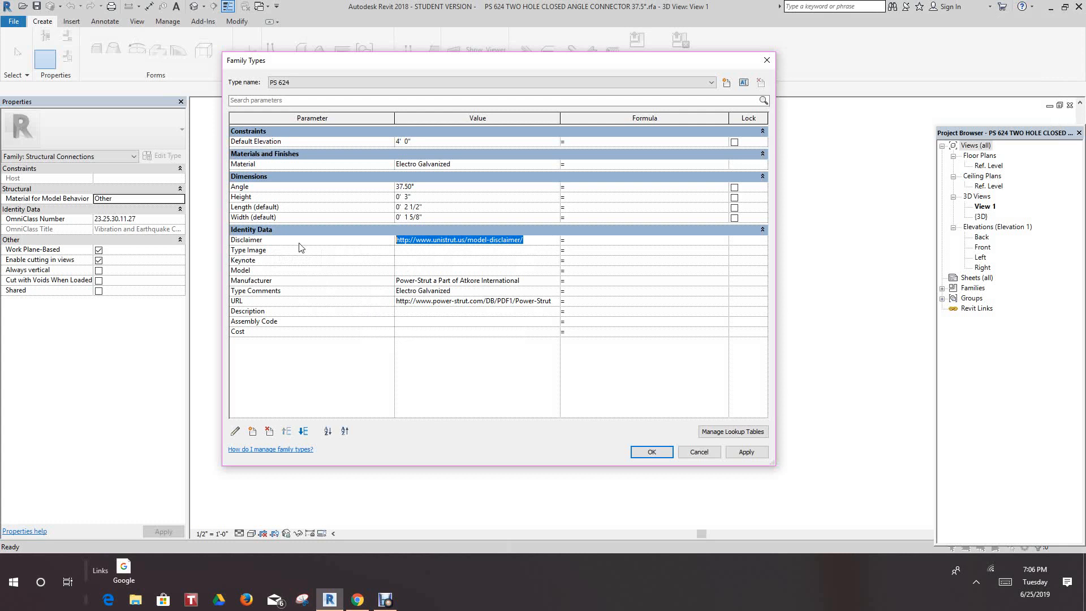
{"action": "left_click", "coordinate": [246, 239]}
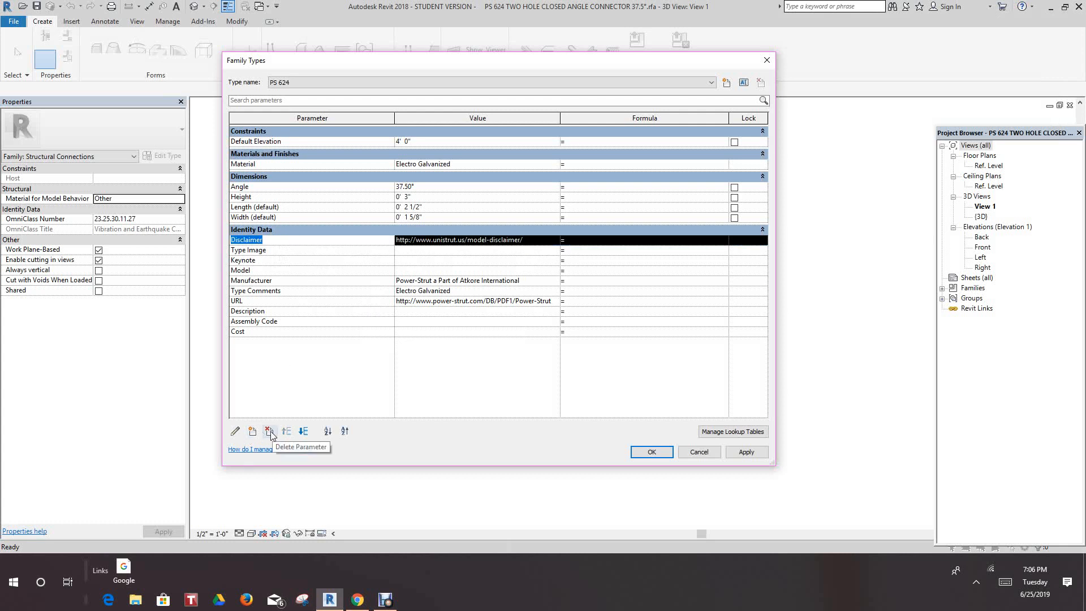
Step: Delete the old Disclaimer parameter from the PS 624 family
{"action": "left_click", "coordinate": [269, 431]}
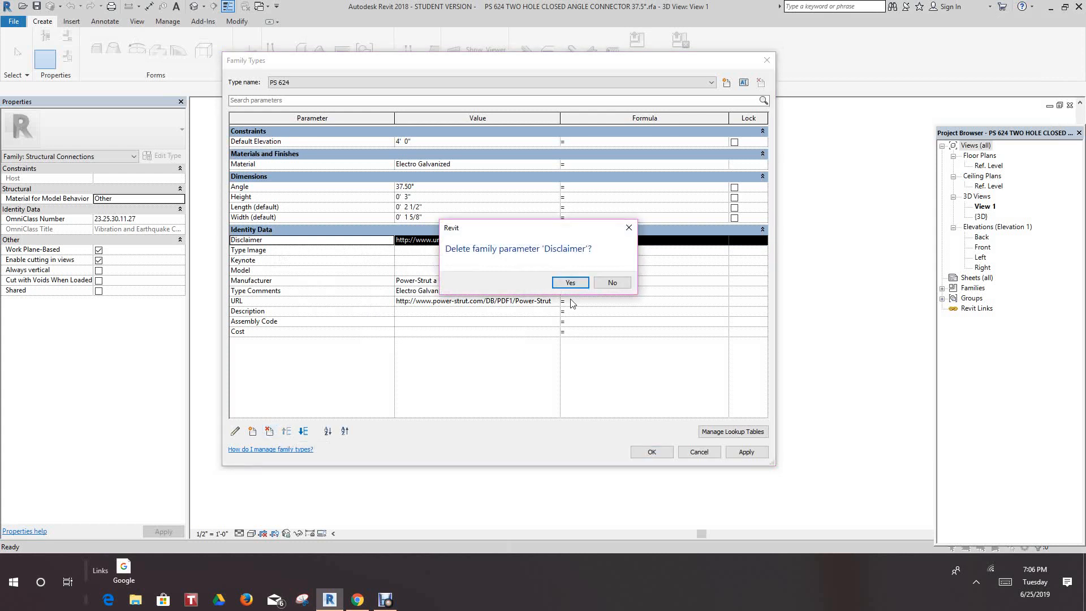
{"action": "left_click", "coordinate": [569, 282]}
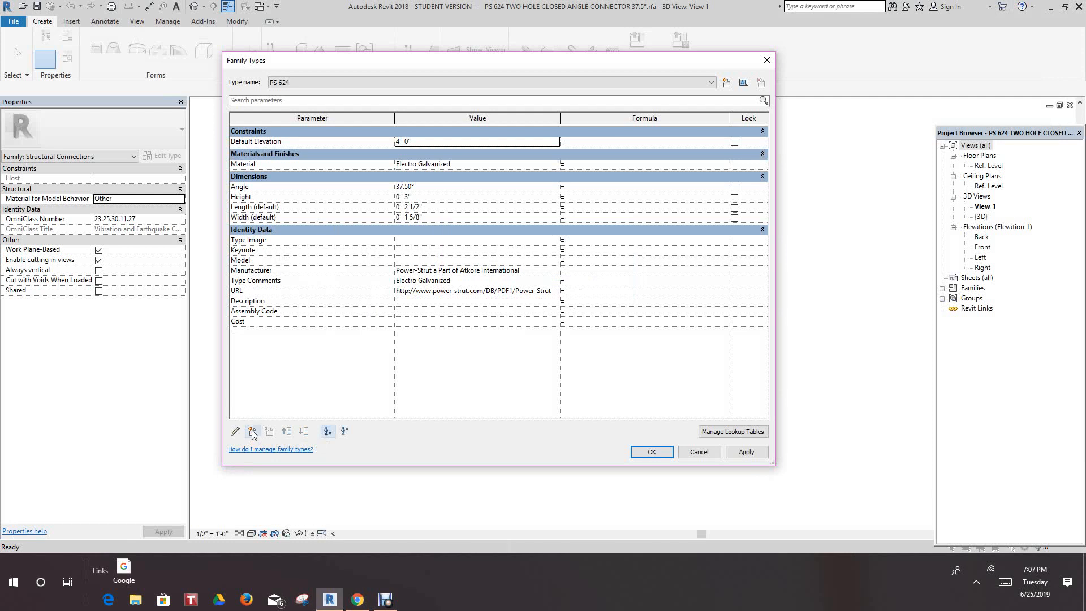
Step: Create a new family parameter named Disclaimer of type URL under Identity Data
{"action": "left_click", "coordinate": [252, 431]}
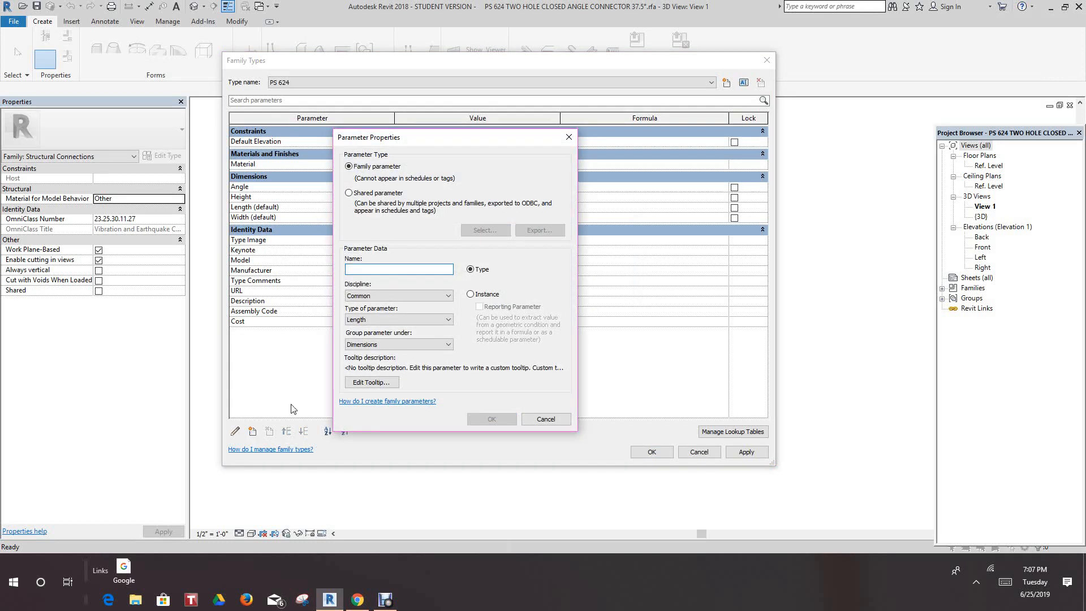
{"action": "left_click", "coordinate": [398, 269]}
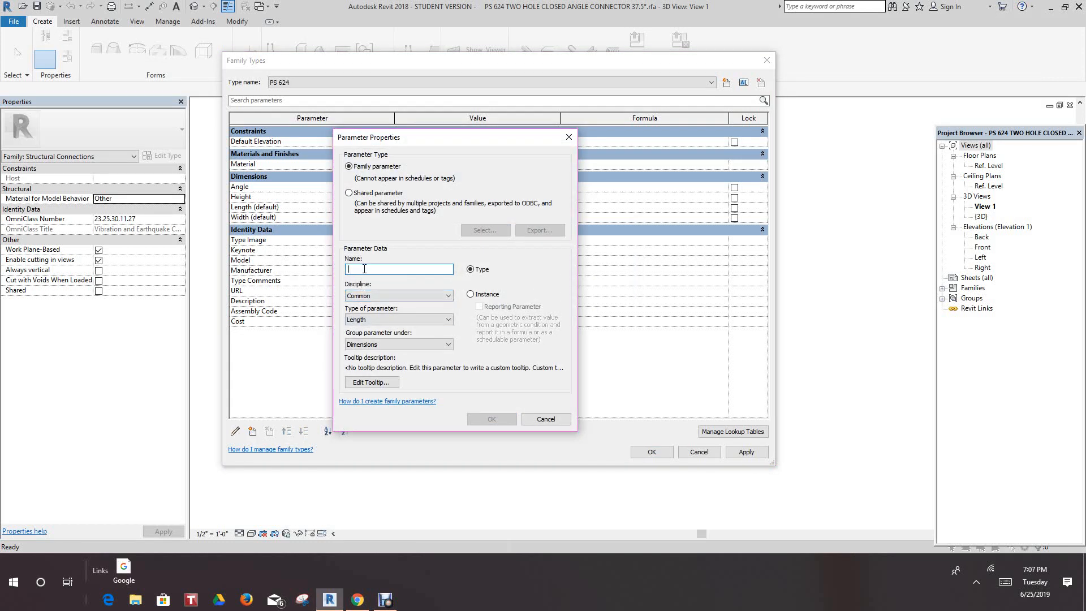
{"action": "type", "text": "Disclaim"}
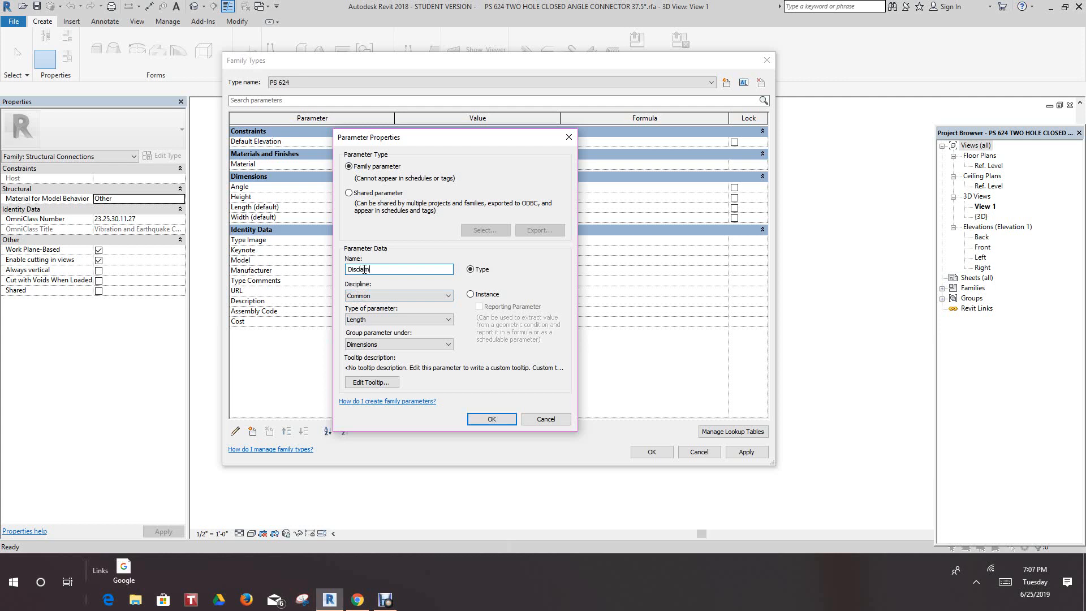
{"action": "type", "text": "er"}
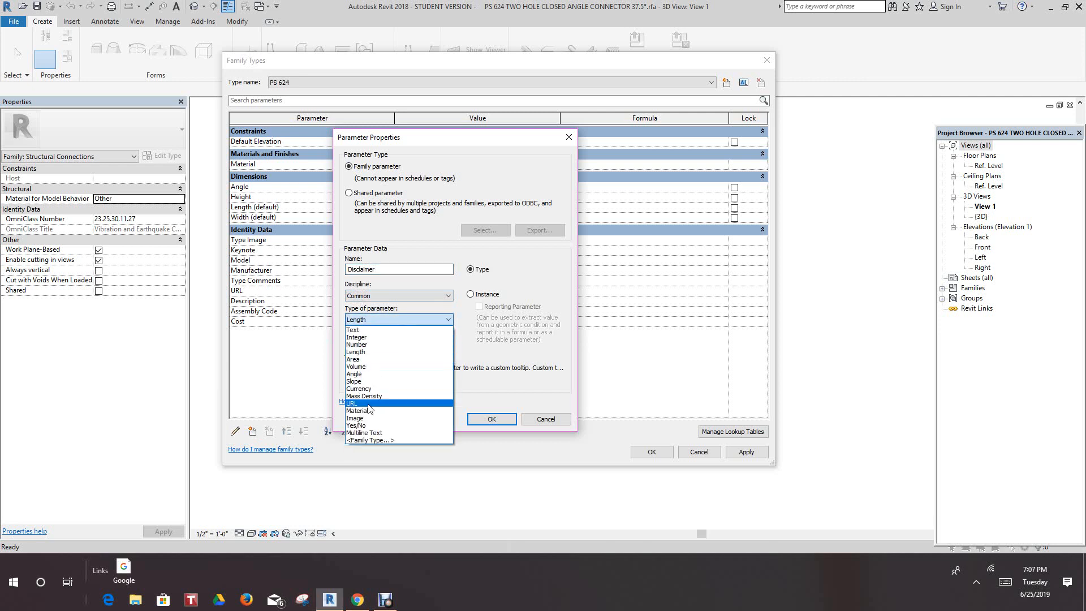
{"action": "left_click", "coordinate": [354, 402]}
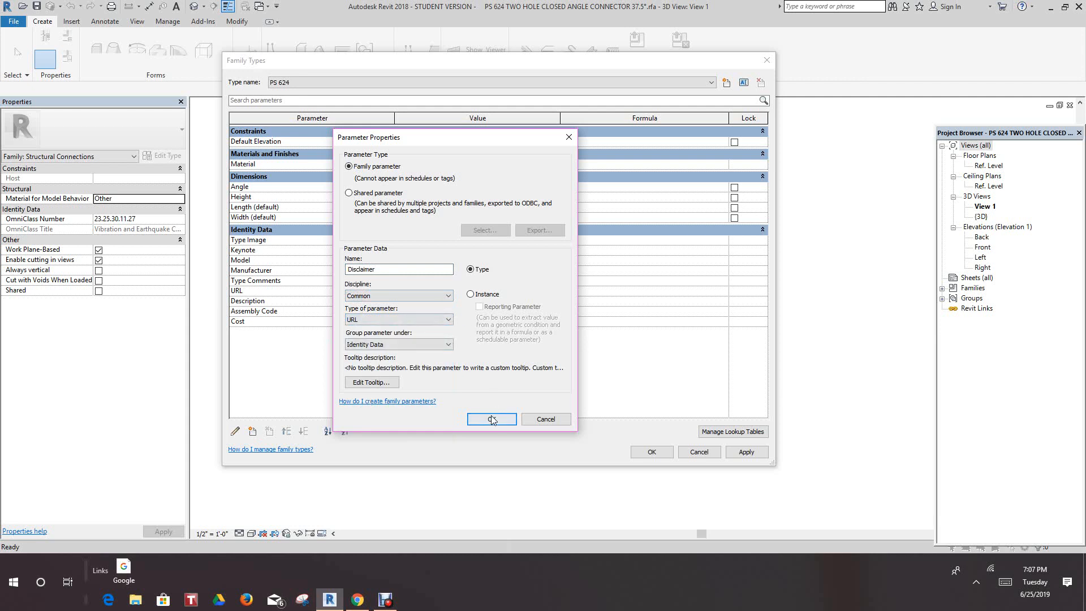
{"action": "left_click", "coordinate": [490, 418]}
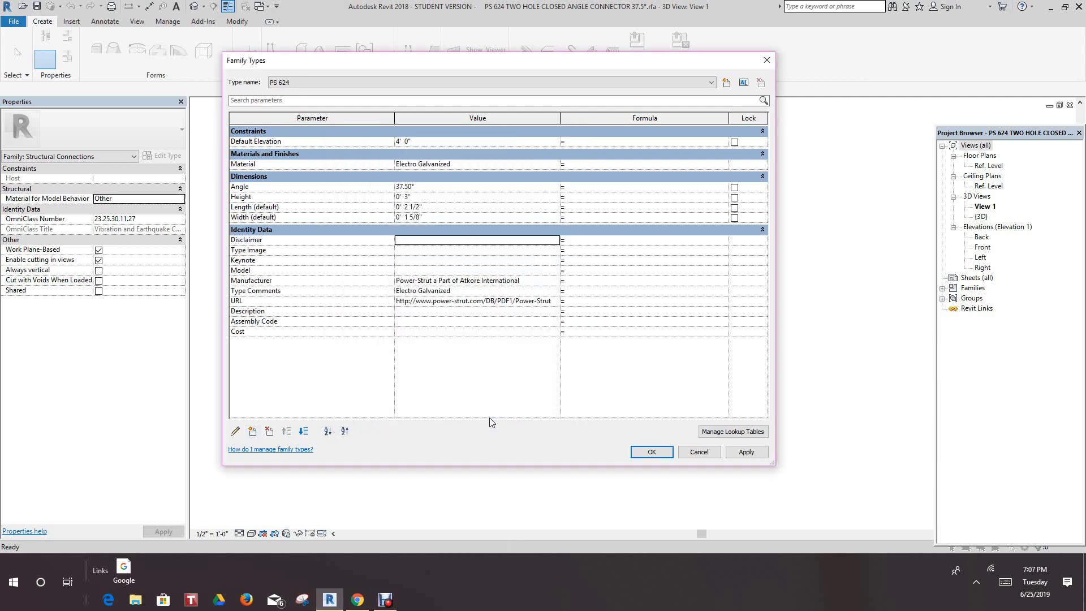
{"action": "mouse_move", "coordinate": [414, 243]}
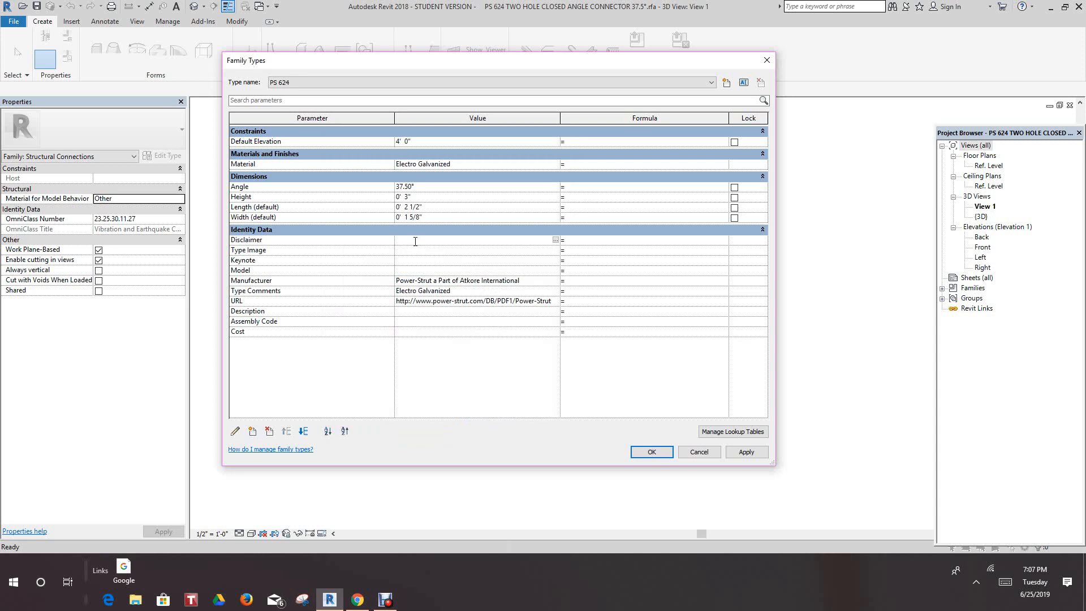
{"action": "type", "text": "http://www.unistrut.us/model-disclaimer/"}
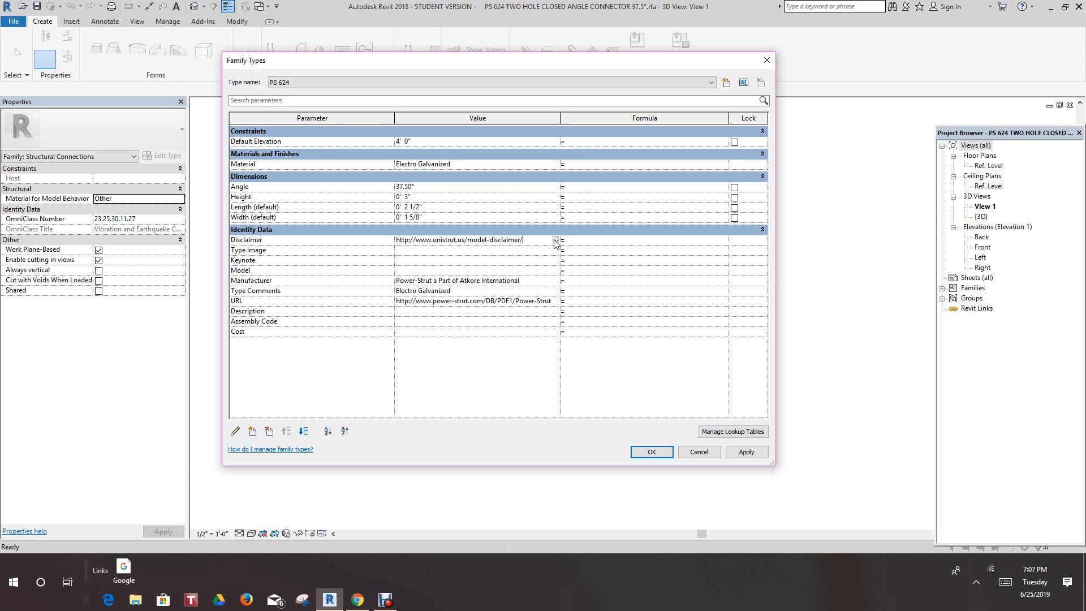
{"action": "left_click", "coordinate": [554, 240]}
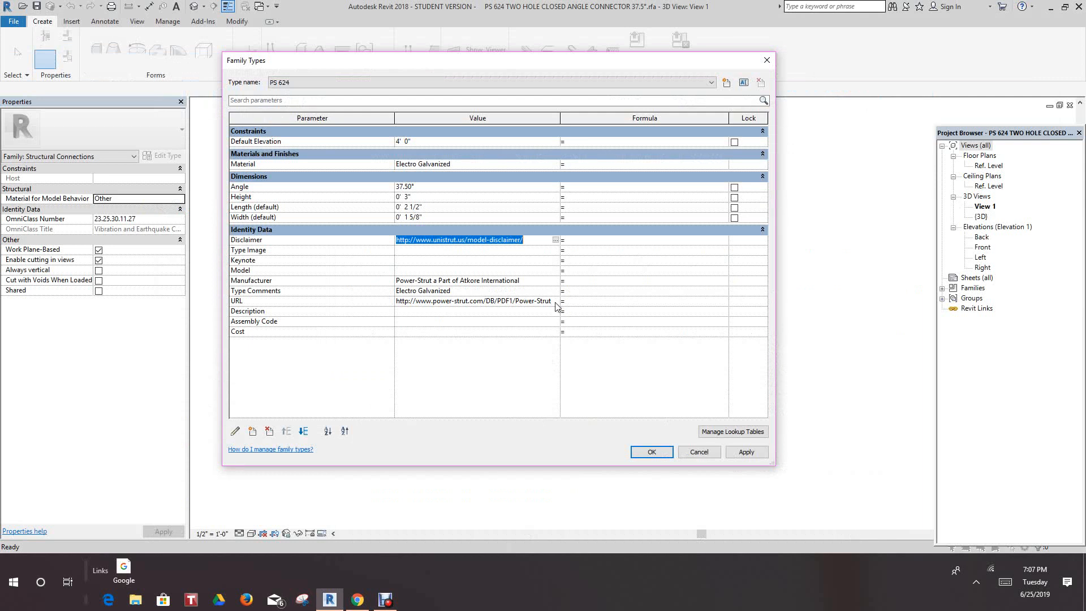
{"action": "mouse_move", "coordinate": [555, 306]}
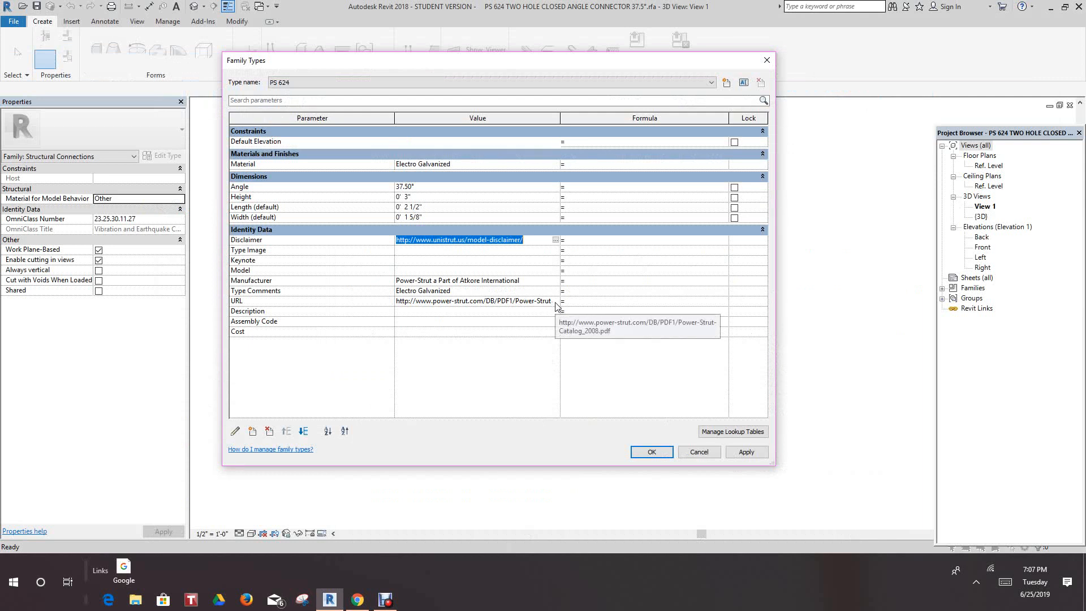
{"action": "left_click", "coordinate": [473, 301]}
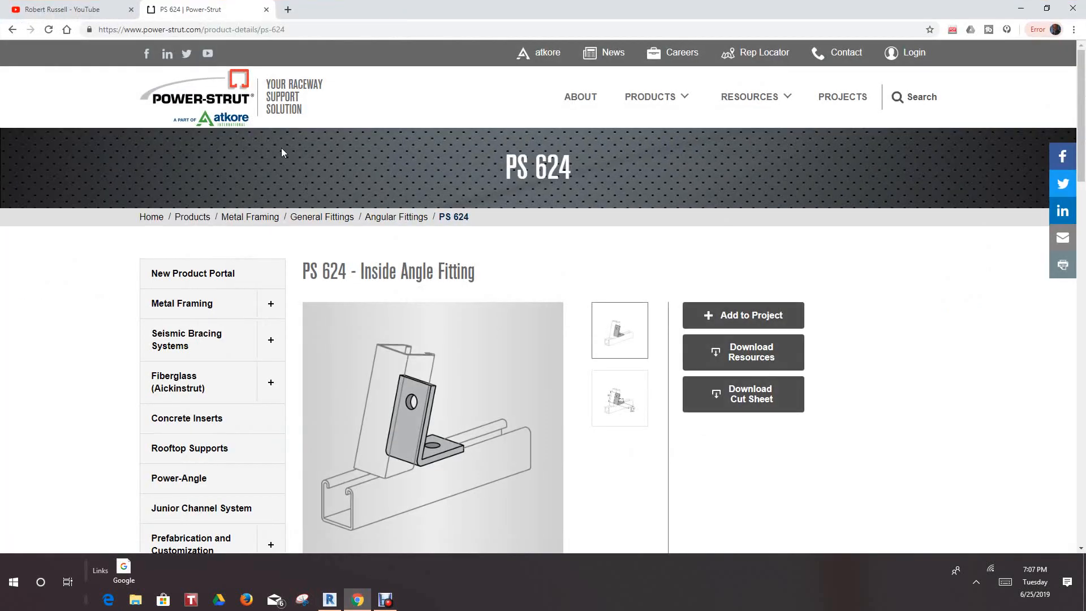
{"action": "mouse_move", "coordinate": [278, 50]}
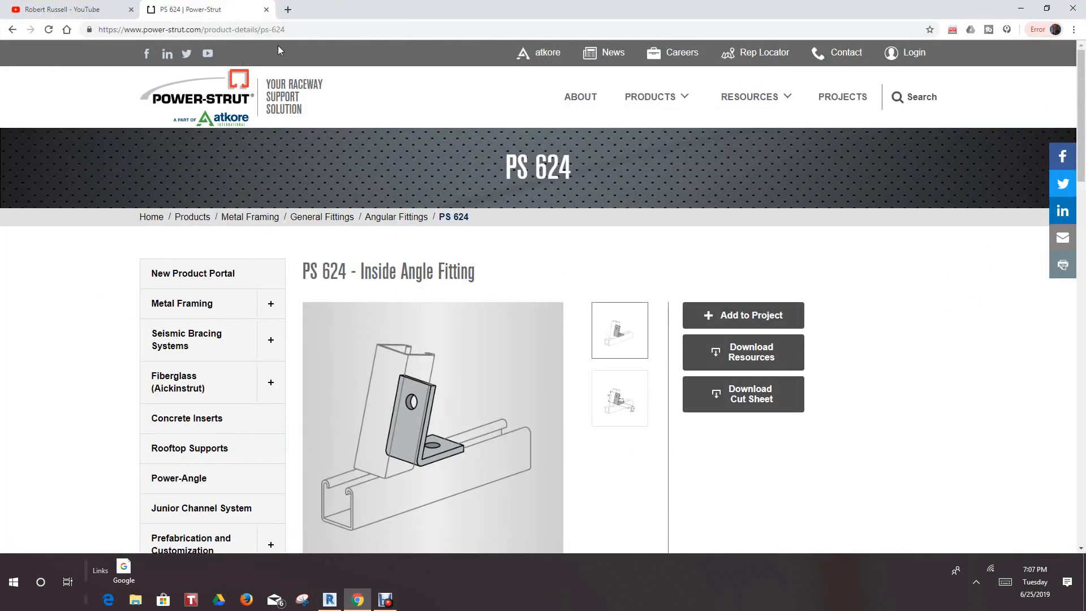
Step: Copy the PS 624 product page address in Chrome and return to Revit
{"action": "left_click", "coordinate": [190, 30]}
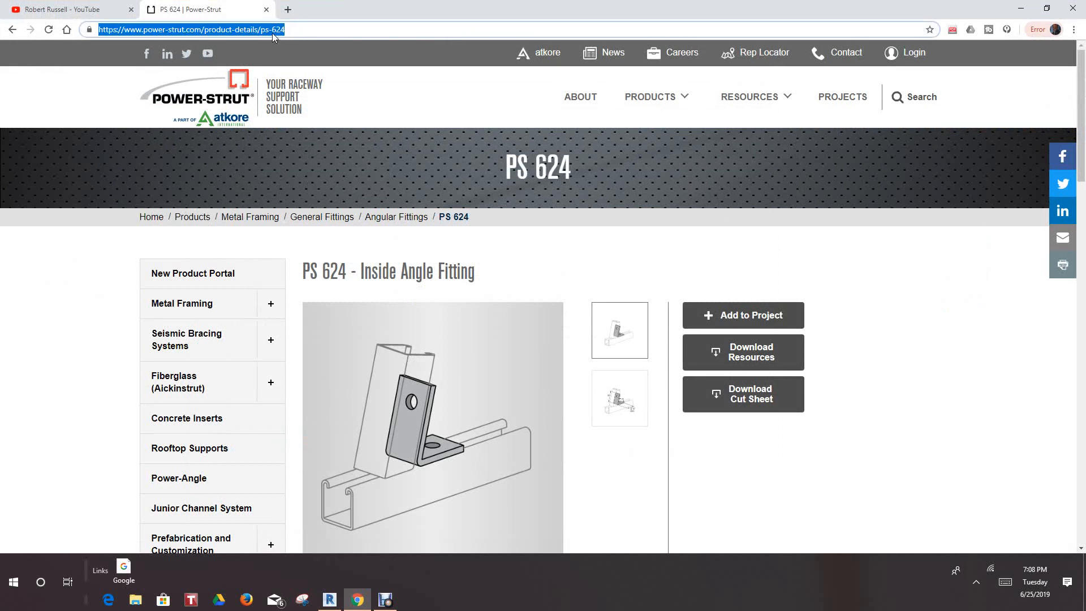
{"action": "mouse_move", "coordinate": [229, 133]}
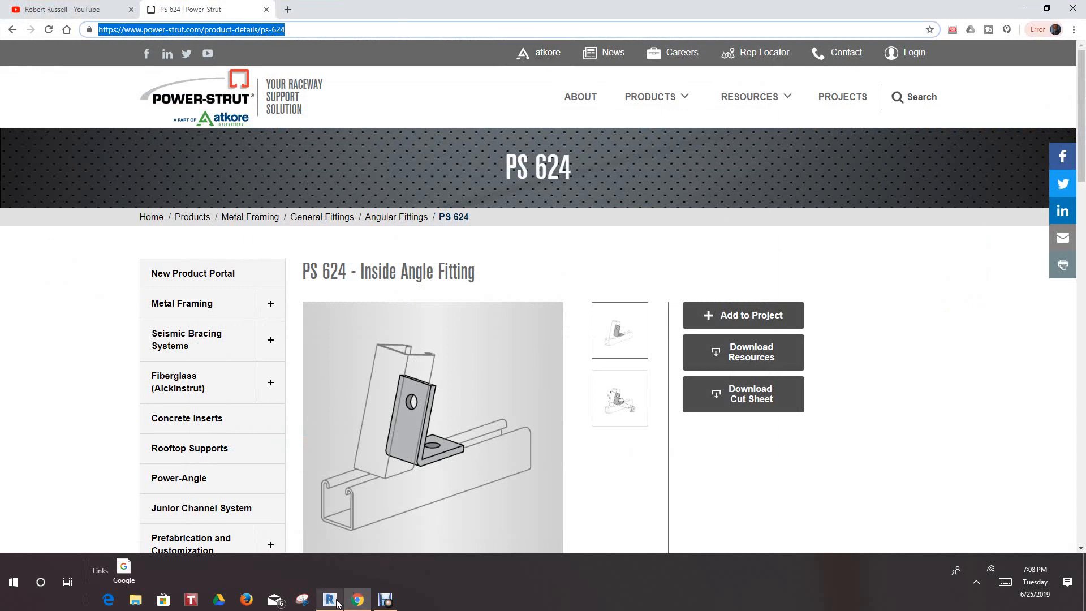
{"action": "left_click", "coordinate": [329, 599]}
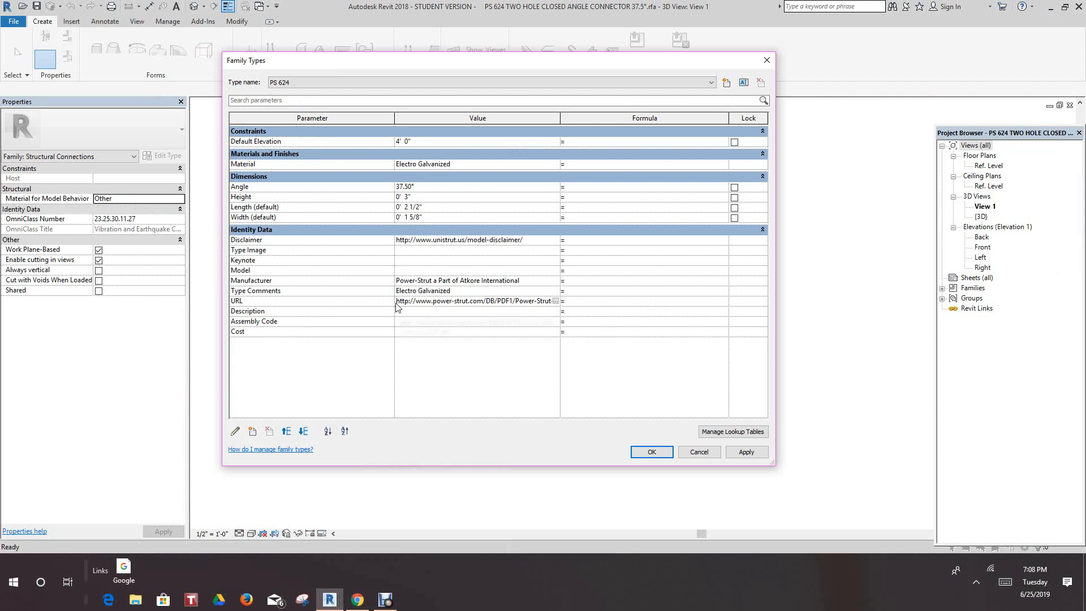
{"action": "left_click", "coordinate": [474, 301]}
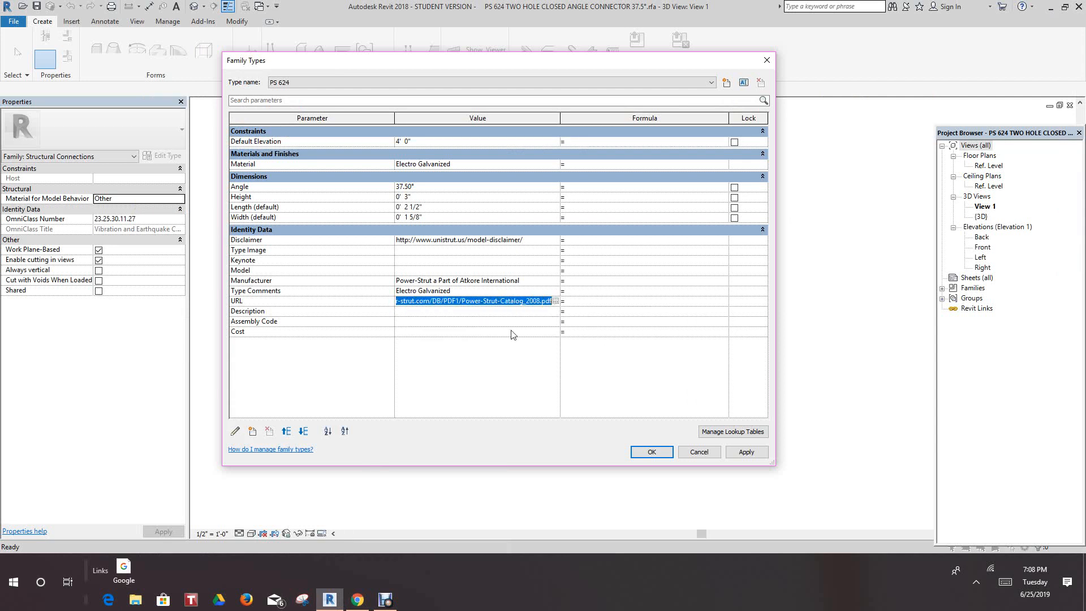
{"action": "type", "text": "https://www.power-strut.com/product-details/ps-624"}
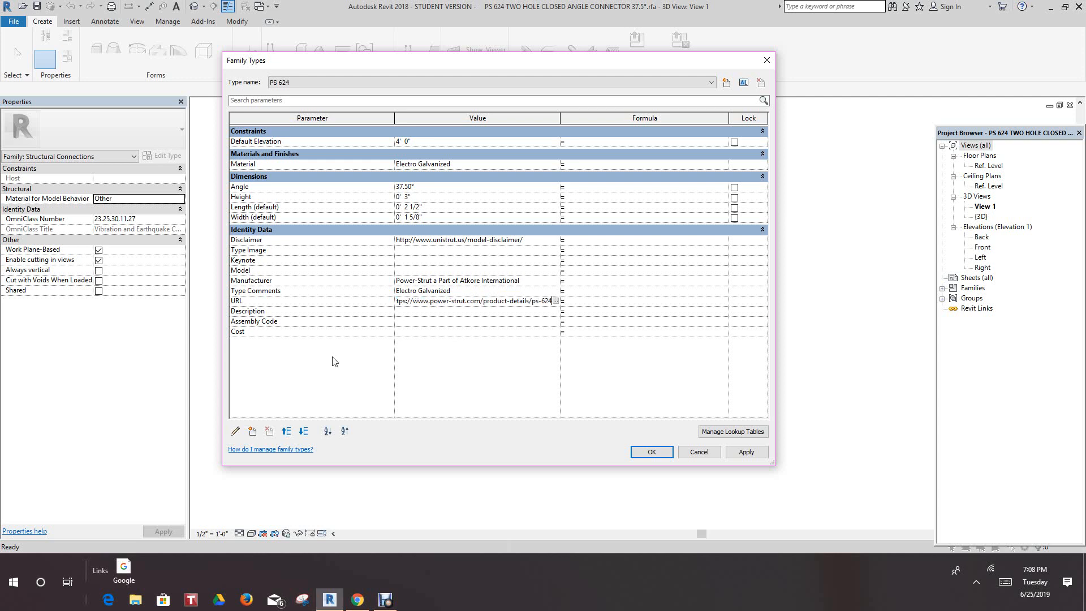
{"action": "mouse_move", "coordinate": [559, 305]}
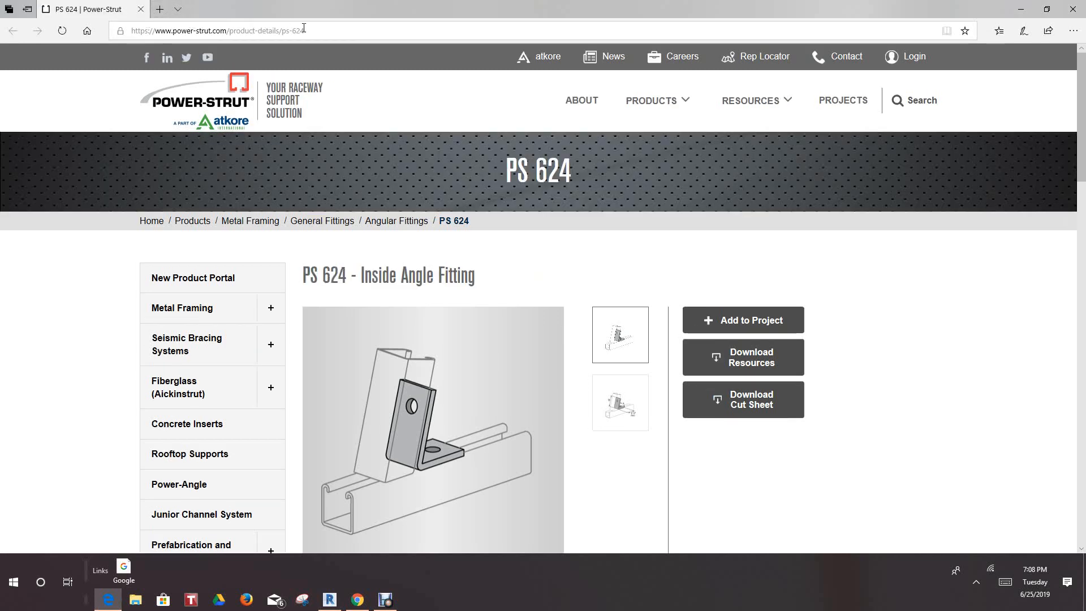
Step: Scroll through the PS 624 product page in Edge to confirm it, then close the browser
{"action": "scroll", "scroll_direction": "down", "scroll_amount": 3}
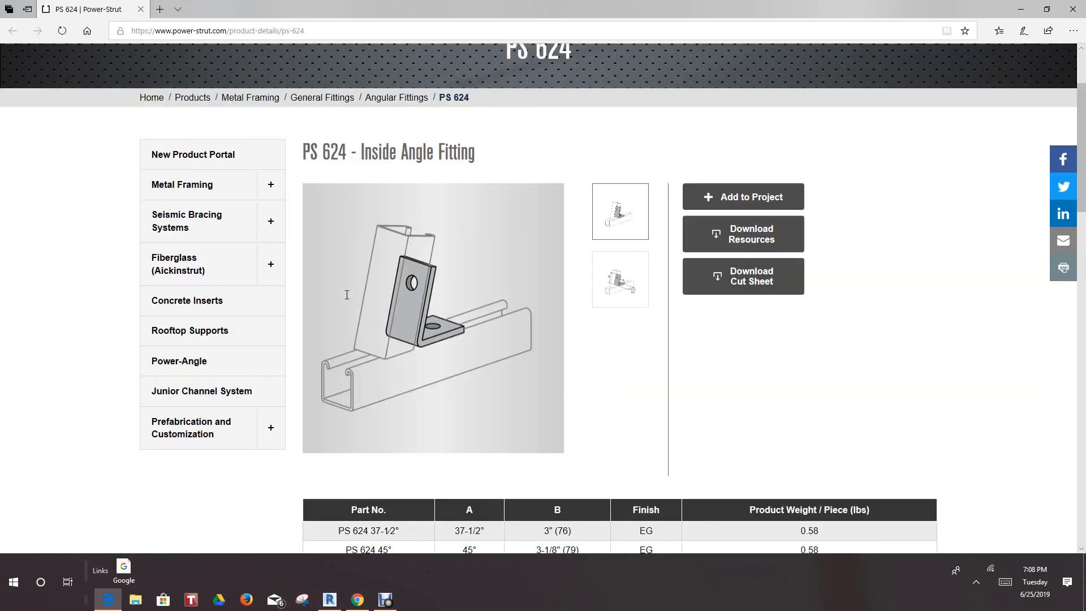
{"action": "scroll", "scroll_direction": "up", "scroll_amount": 3}
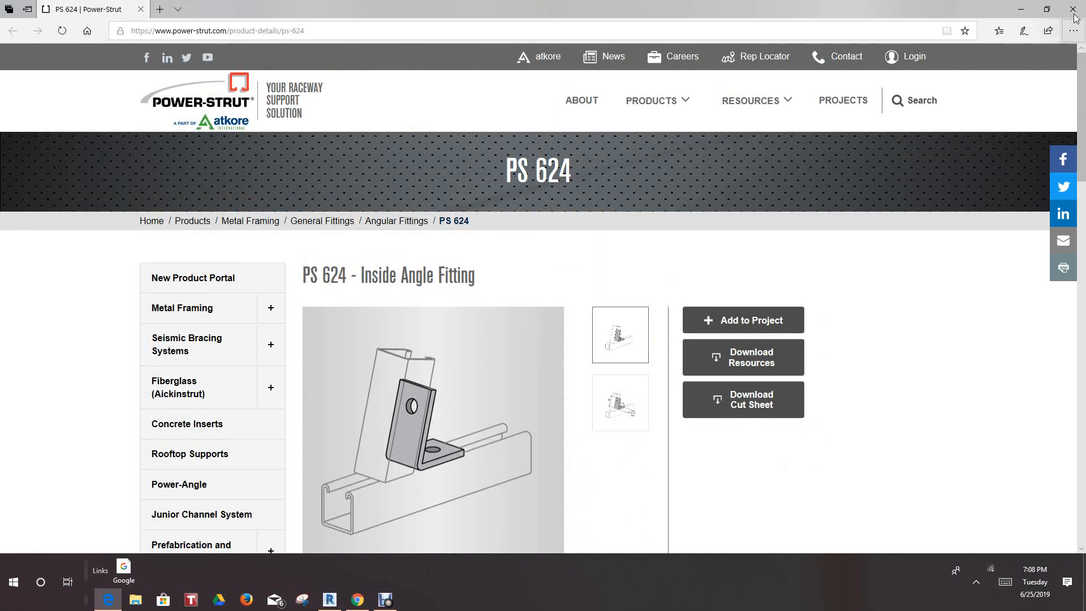
{"action": "left_click", "coordinate": [328, 599]}
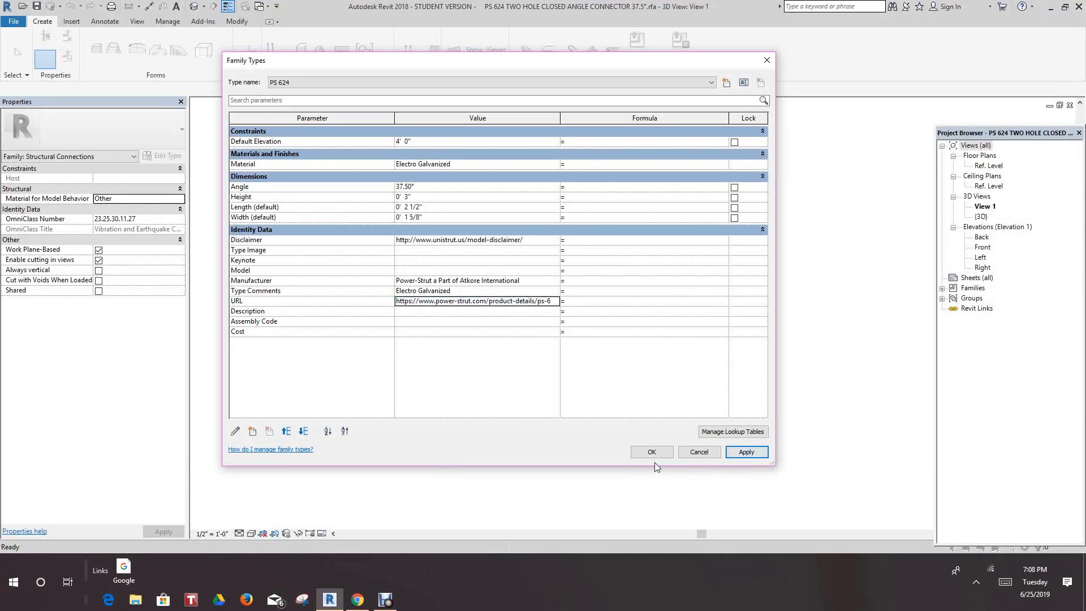
Step: Load the edited PS 624 family into the Project Cut Sheet, overwriting the existing version
{"action": "left_click", "coordinate": [652, 452]}
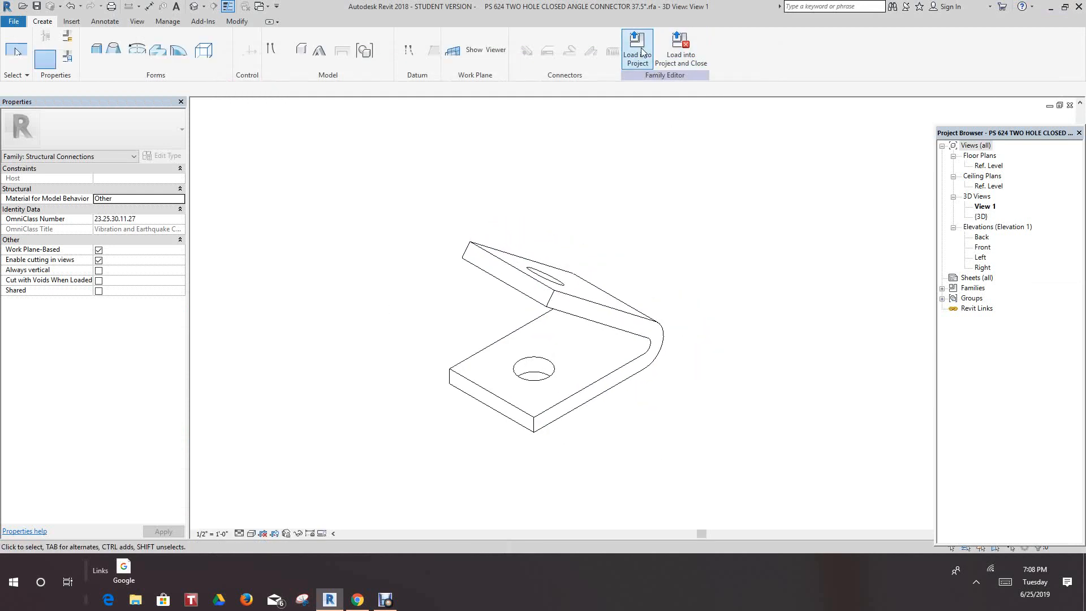
{"action": "left_click", "coordinate": [635, 49]}
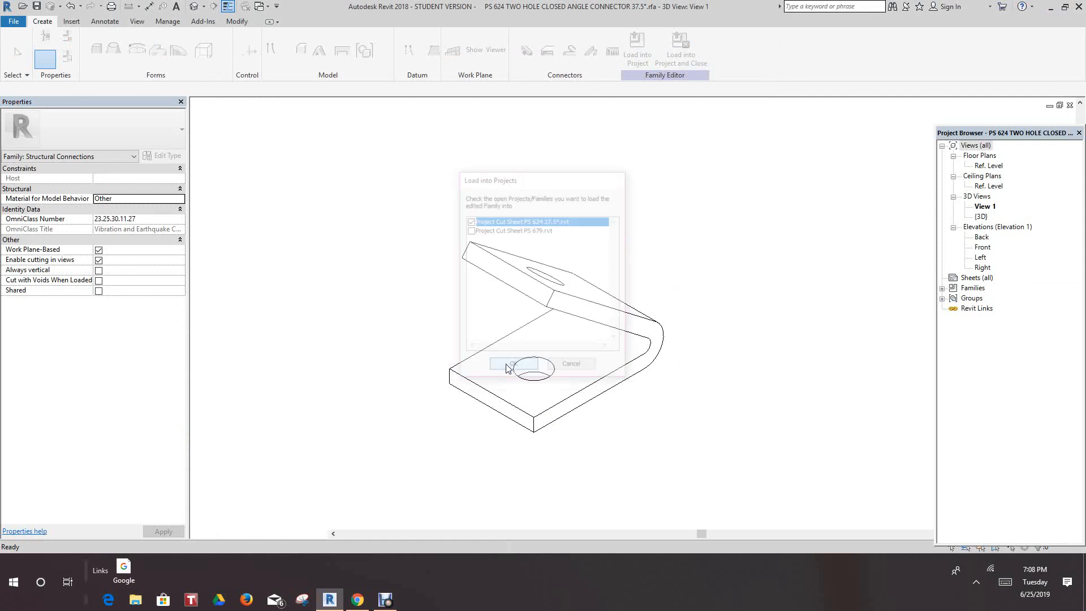
{"action": "left_click", "coordinate": [513, 363]}
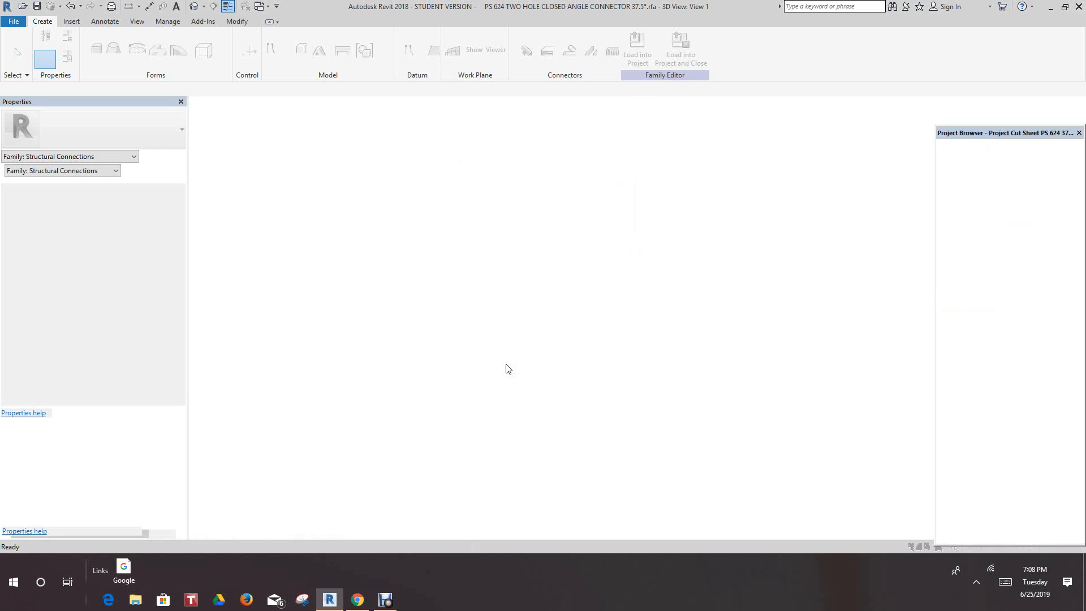
{"action": "left_click", "coordinate": [637, 52]}
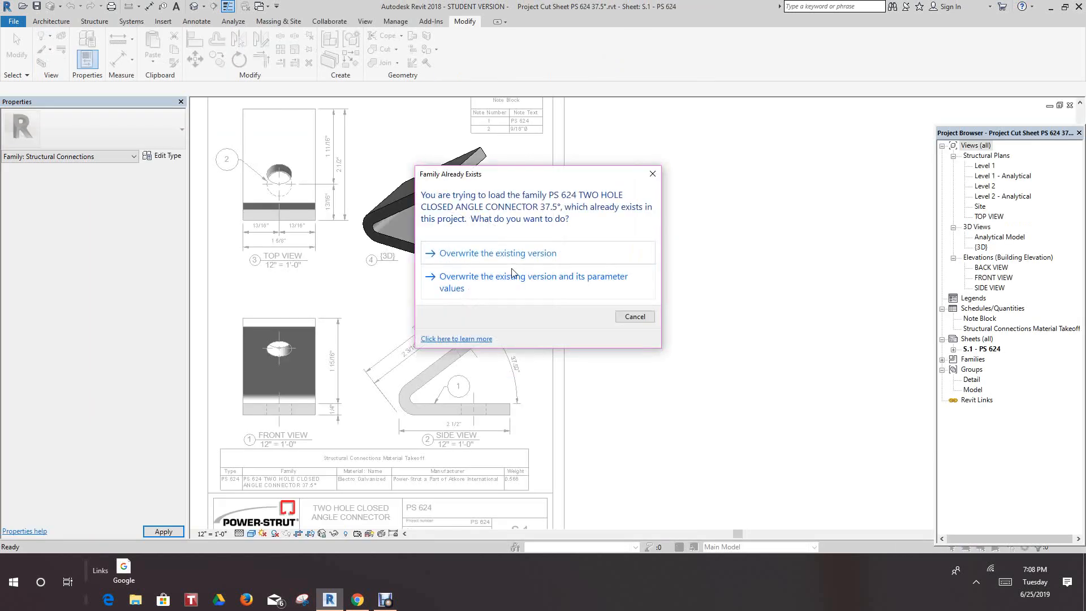
{"action": "left_click", "coordinate": [499, 252]}
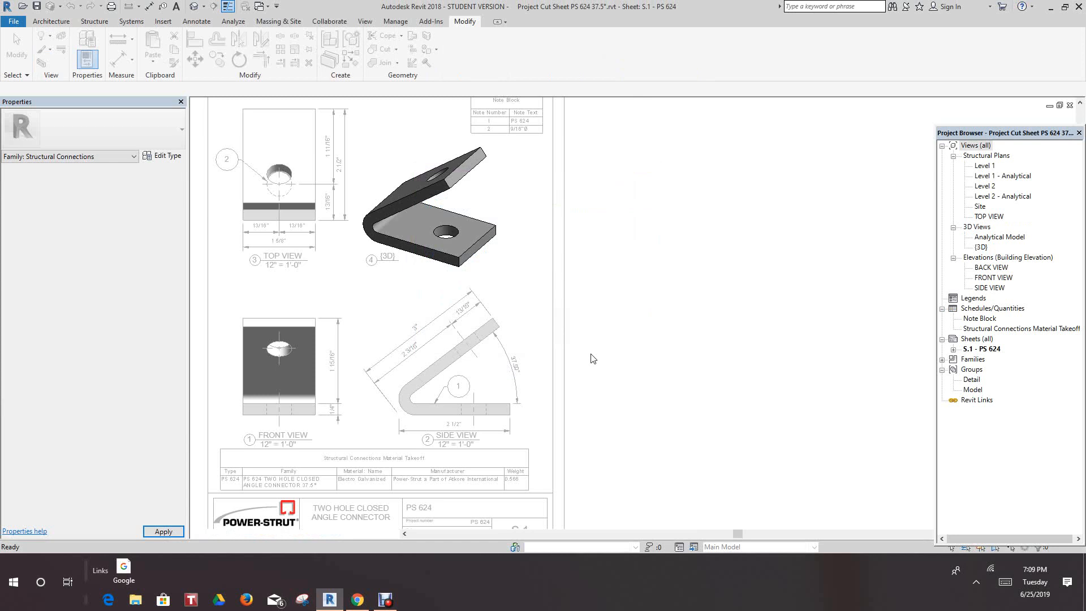
{"action": "left_click", "coordinate": [430, 208]}
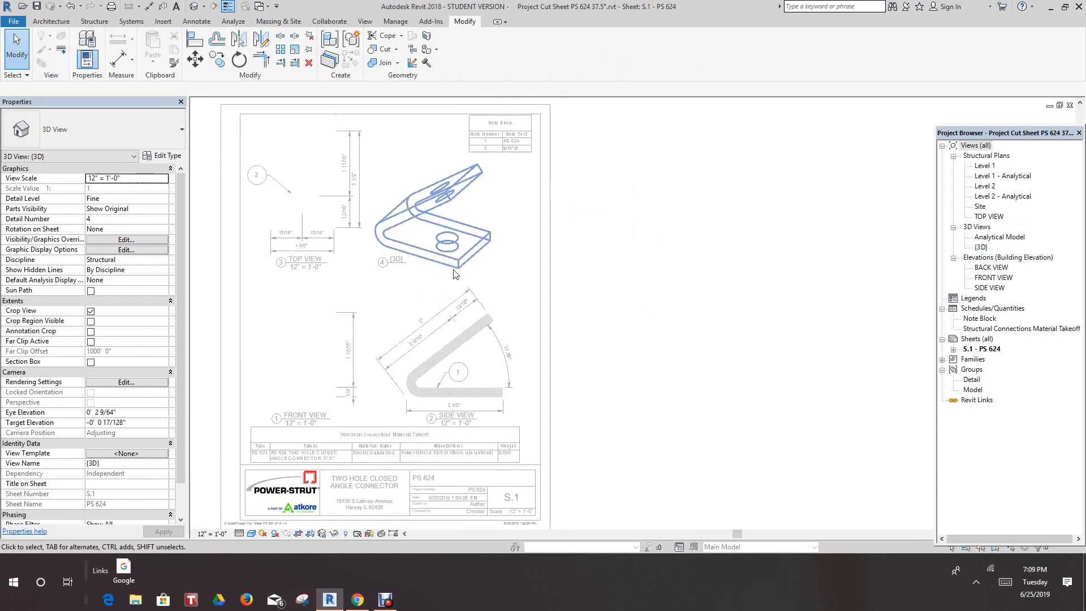
Step: Close the PS 624 family view and answer the Save File prompt, leaving the PS 679 cut sheet
{"action": "right_click", "coordinate": [435, 277]}
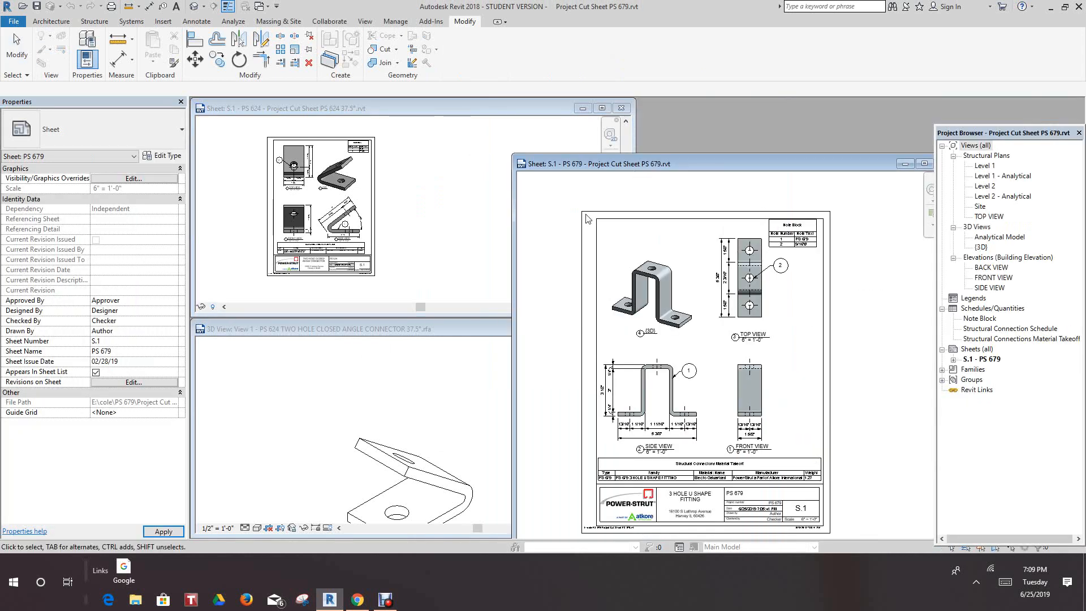
{"action": "left_click", "coordinate": [381, 328]}
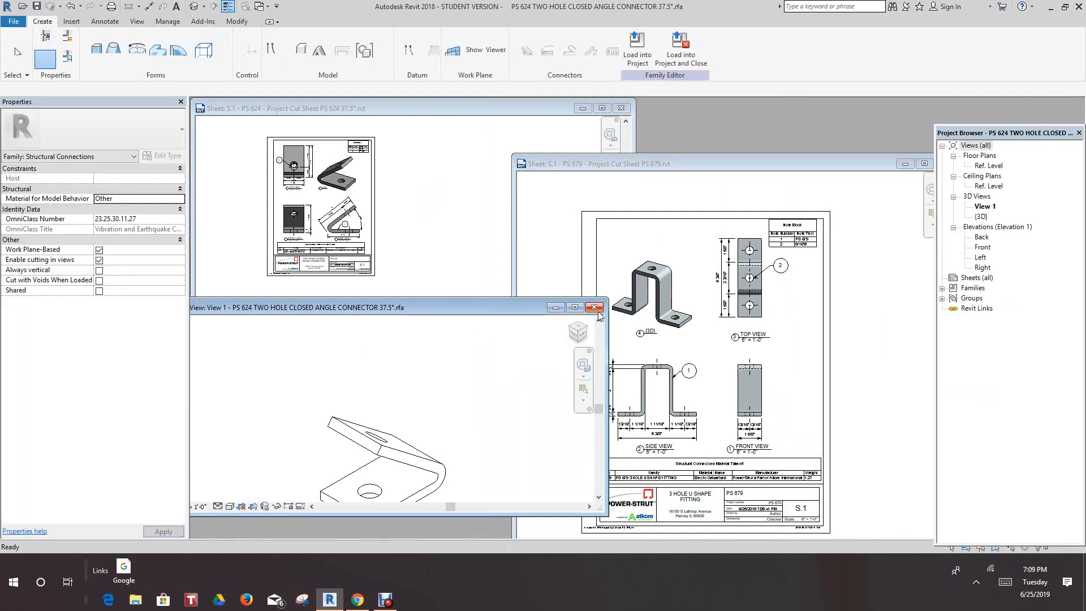
{"action": "left_click", "coordinate": [594, 306]}
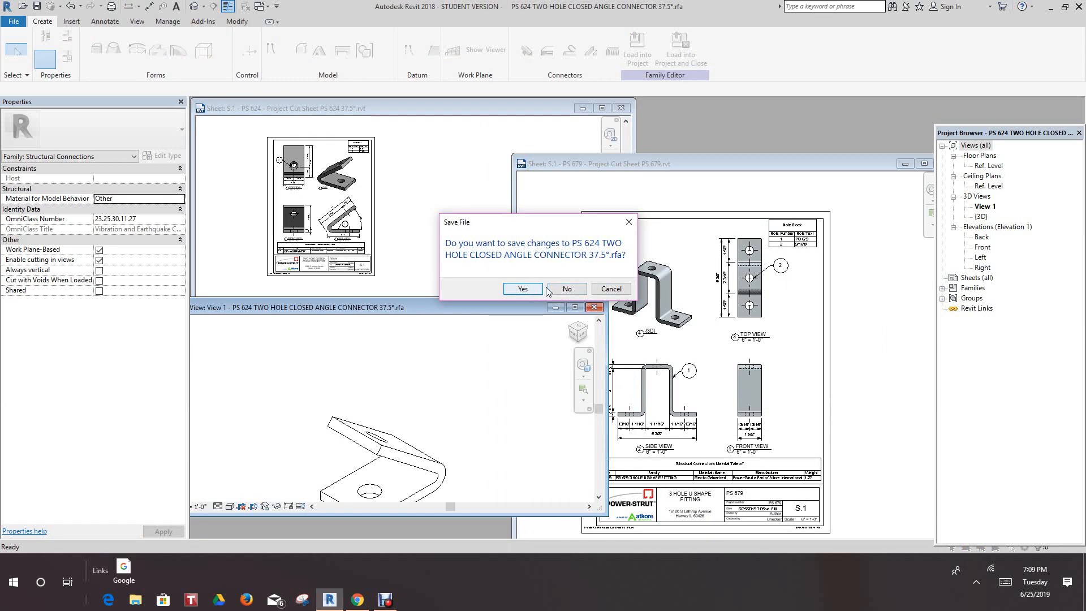
{"action": "left_click", "coordinate": [566, 288]}
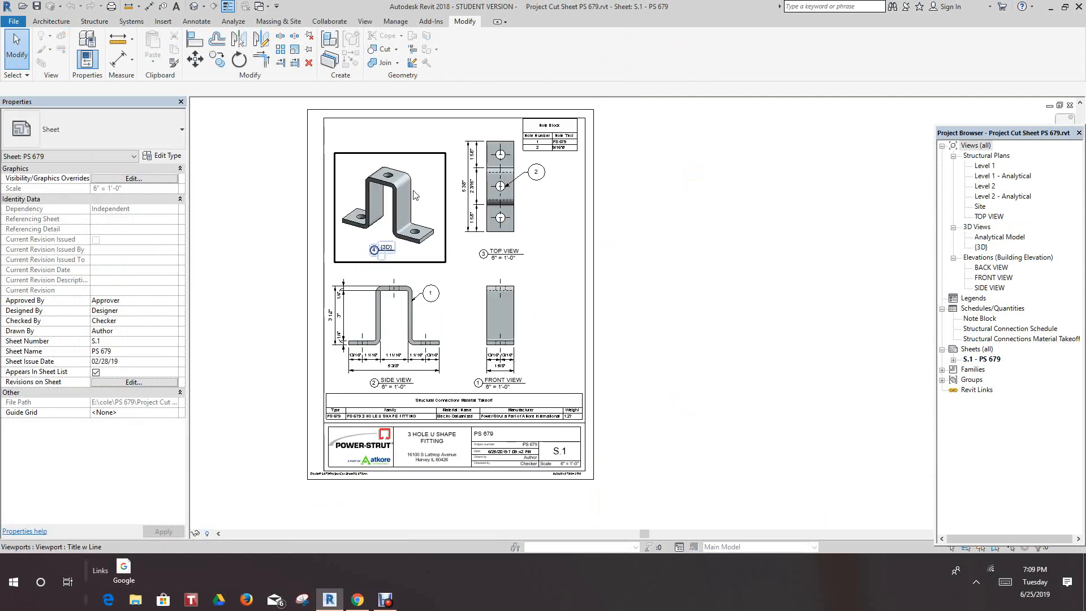
Step: Edit the PS 679 family, show its type parameters and follow its catalog URL link
{"action": "left_click", "coordinate": [388, 208]}
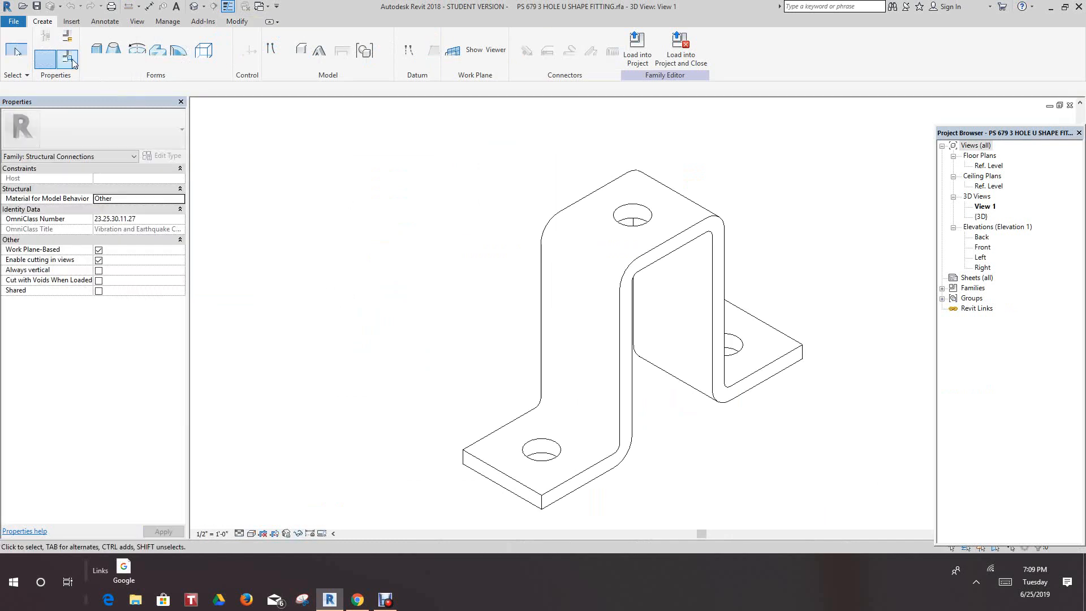
{"action": "left_click", "coordinate": [66, 59]}
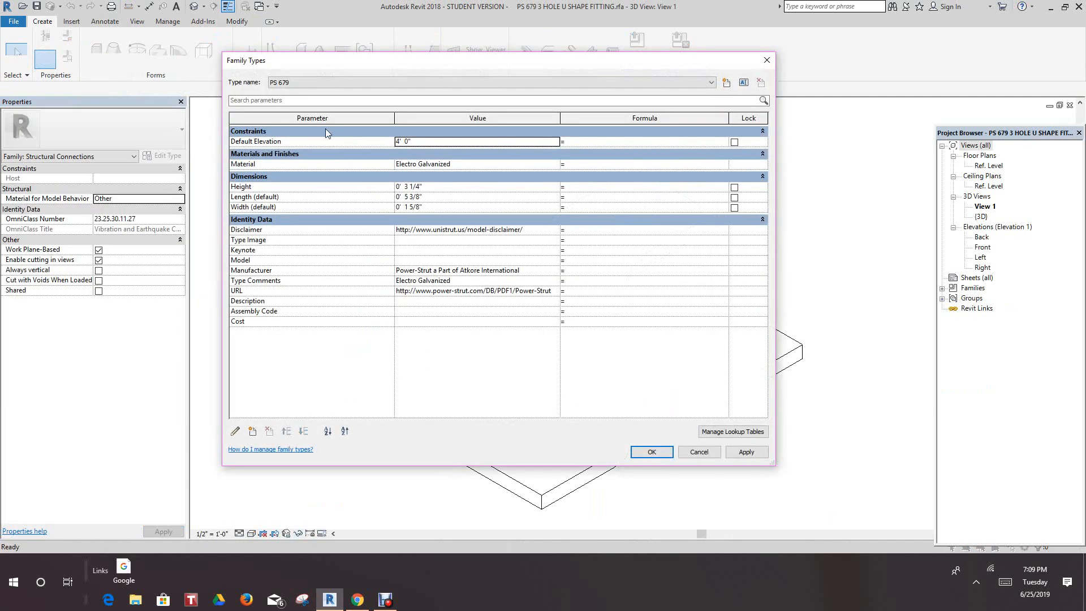
{"action": "mouse_move", "coordinate": [552, 234]}
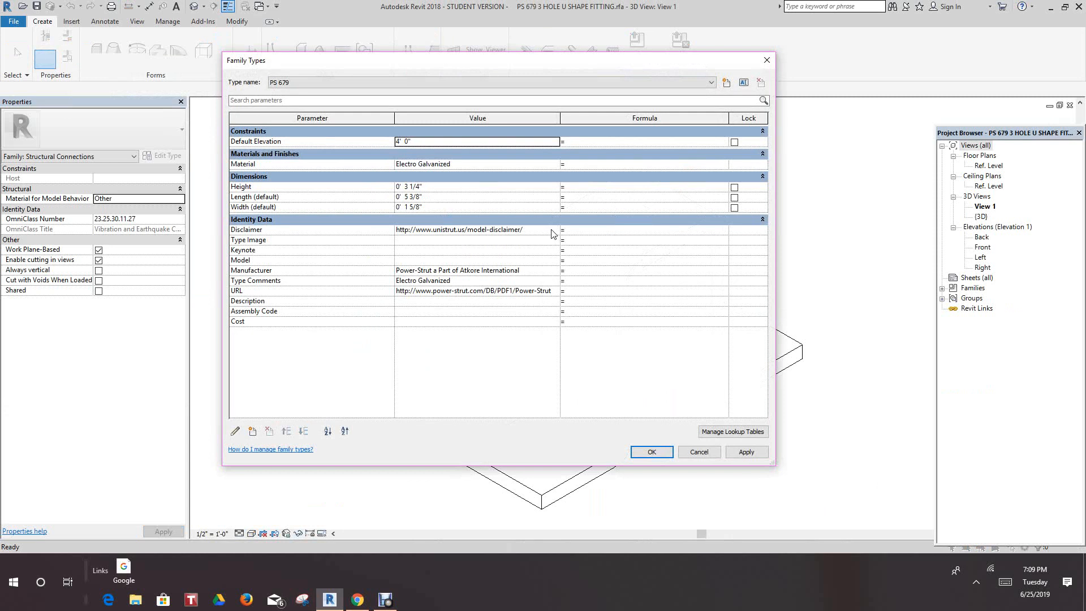
{"action": "left_click", "coordinate": [485, 230]}
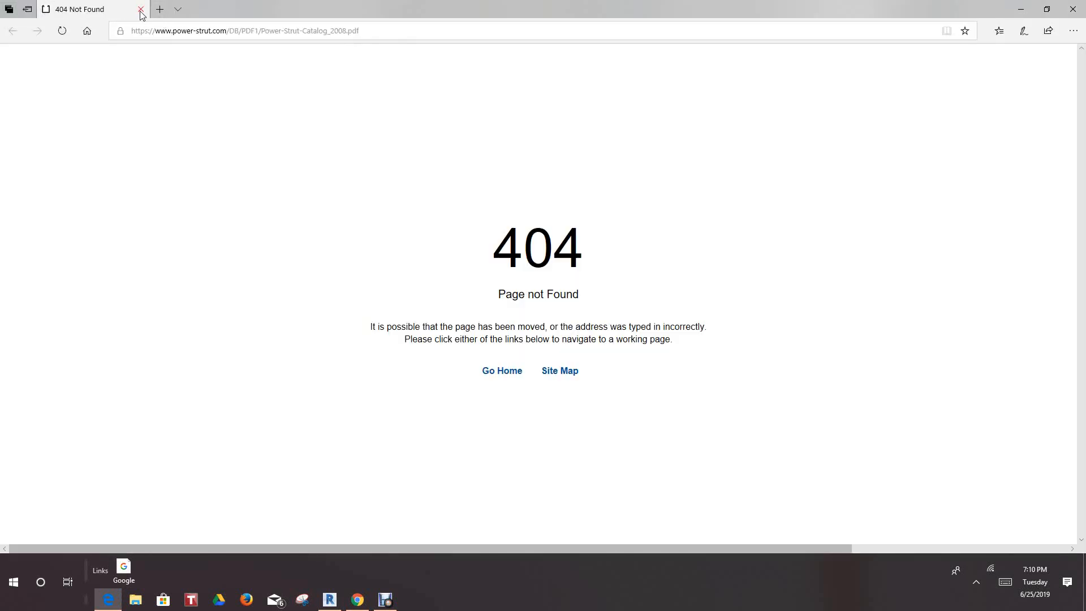
Step: Change the PS 679 URL value from the ps-624 address to the ps-679 product page
{"action": "left_click", "coordinate": [140, 9]}
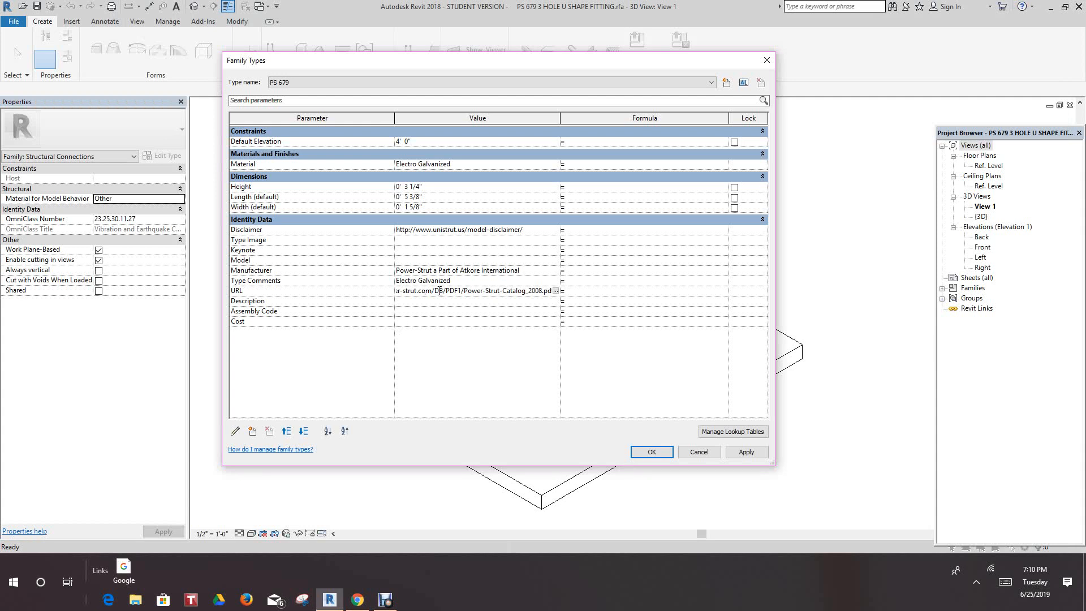
{"action": "mouse_move", "coordinate": [425, 308]}
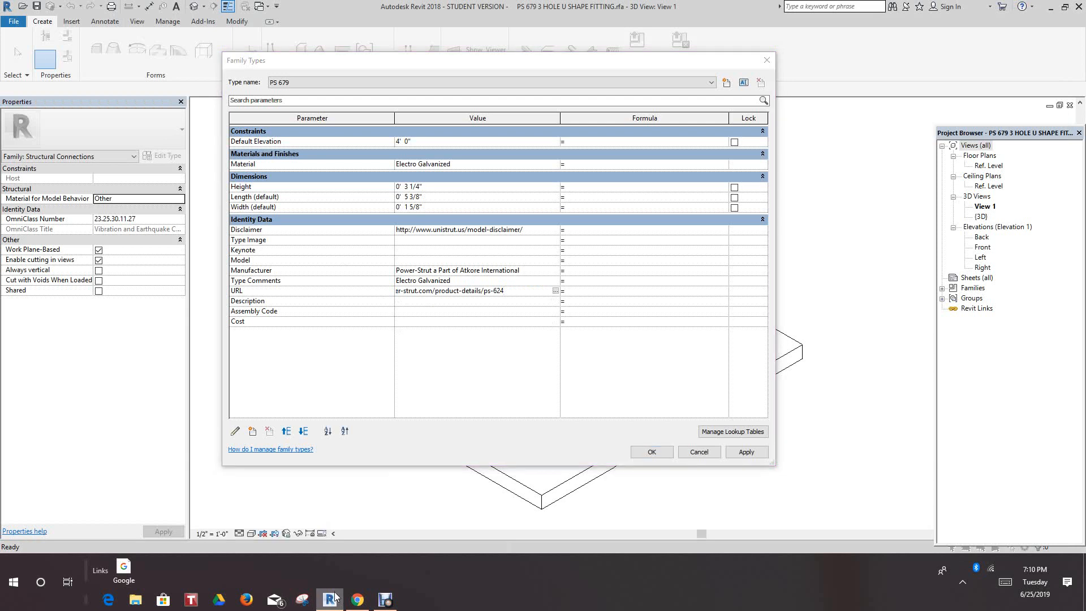
{"action": "mouse_move", "coordinate": [357, 599]}
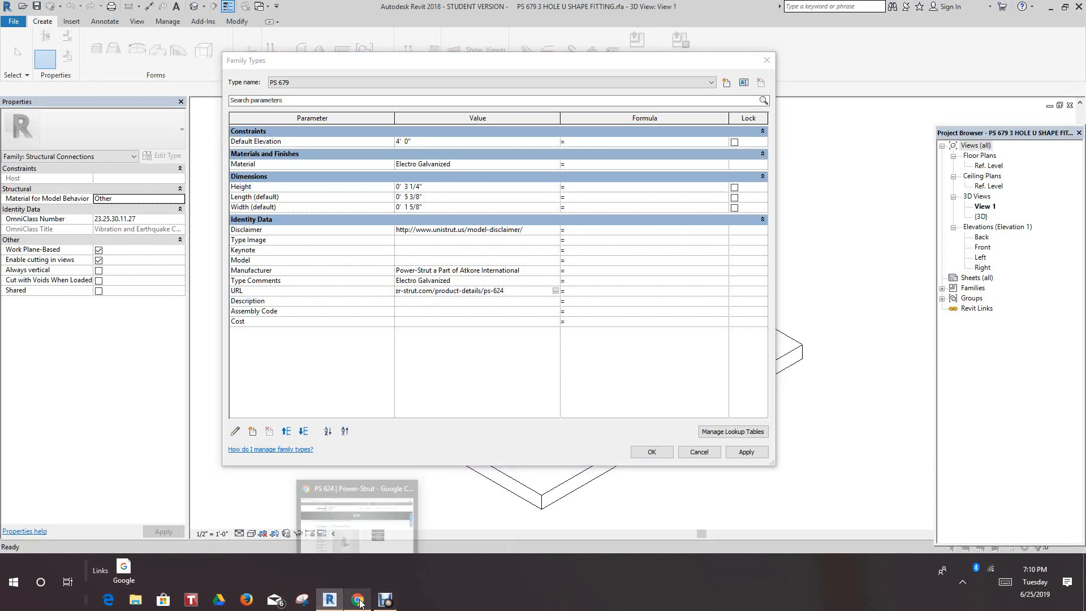
{"action": "left_click", "coordinate": [474, 81]}
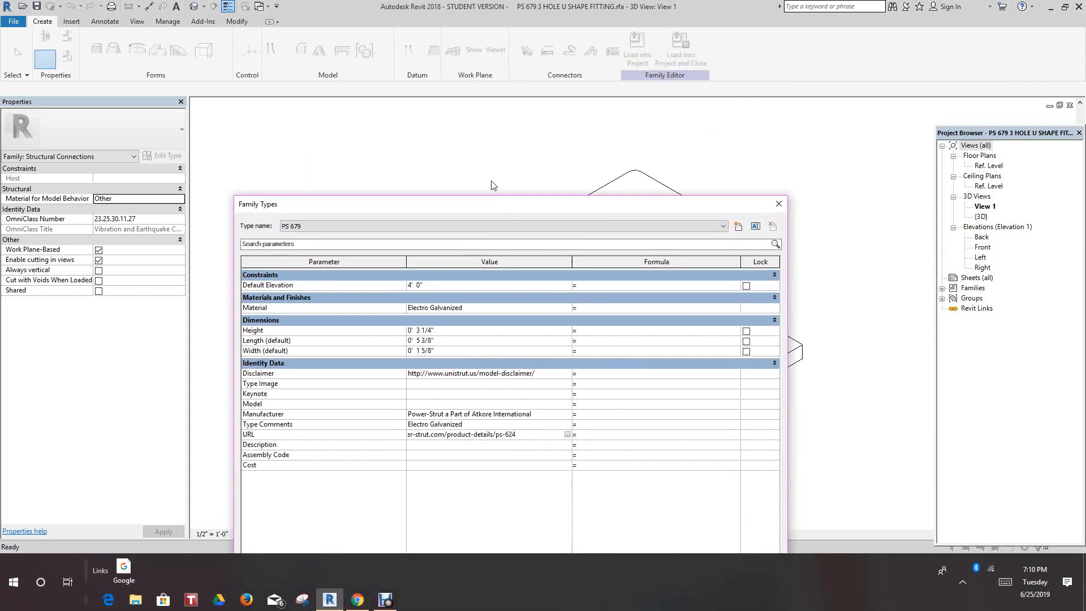
{"action": "left_click_drag", "start_coordinate": [503, 204], "coordinate": [494, 97]}
{"action": "type", "text": "7"}
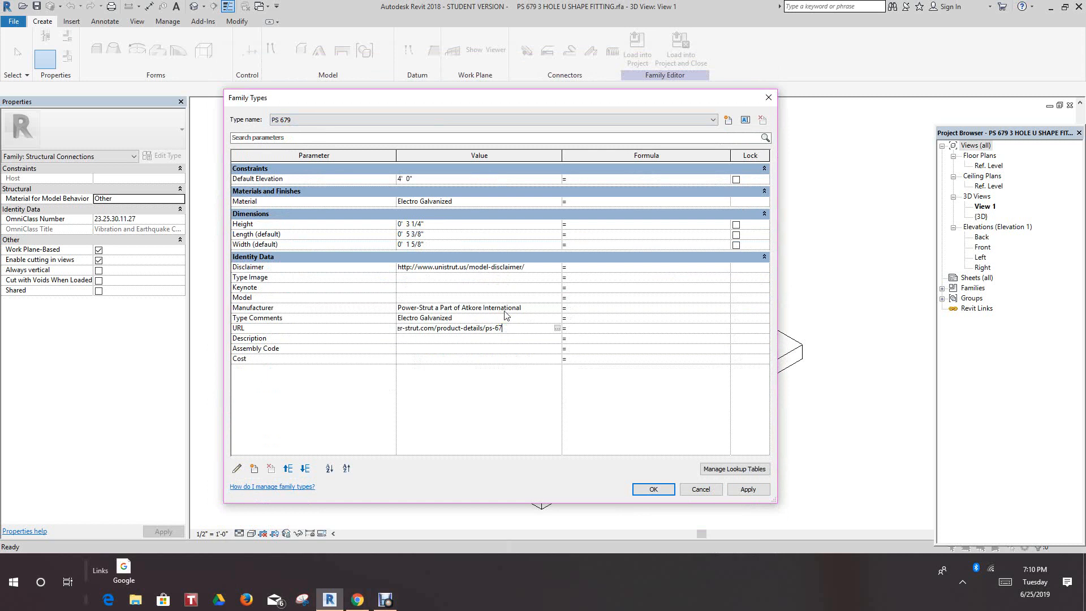
{"action": "type", "text": "9"}
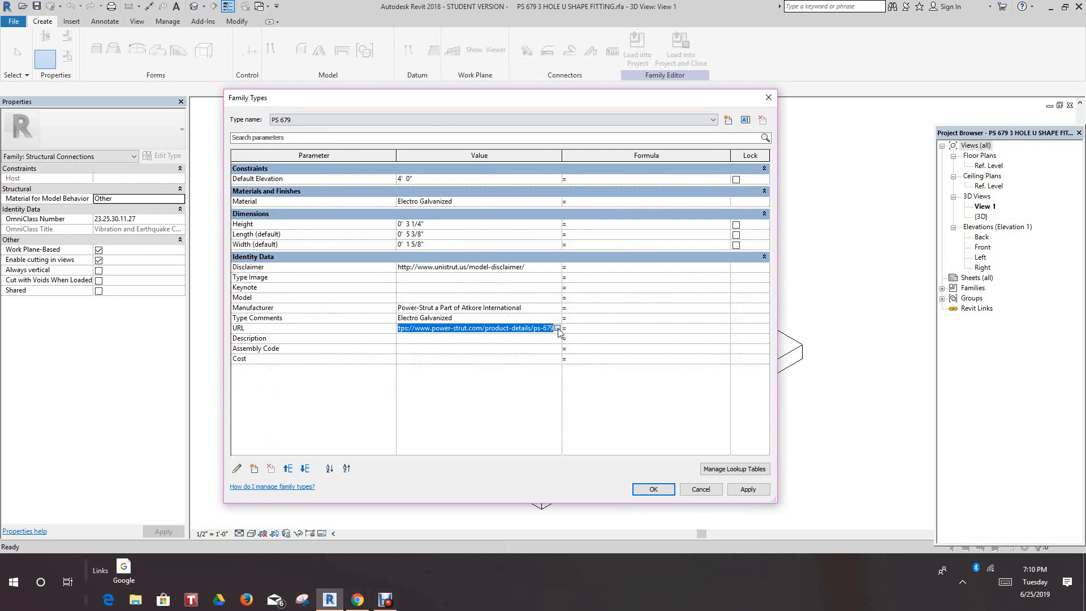
Step: Follow the corrected link to the PS 679 U Shape Fitting page in Edge, then close it
{"action": "left_click", "coordinate": [558, 328]}
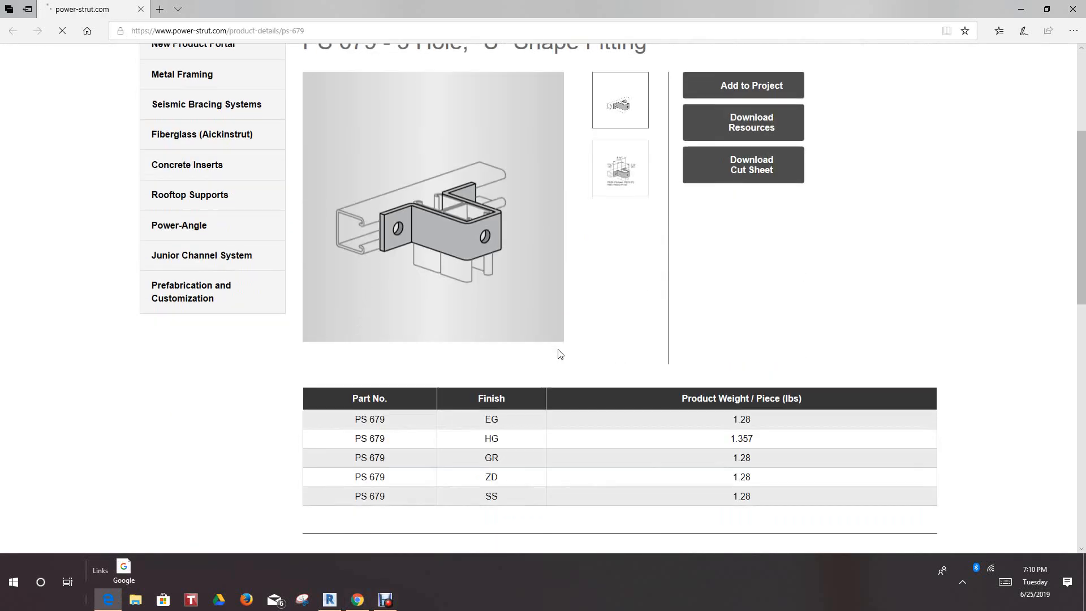
{"action": "scroll", "scroll_direction": "up", "scroll_amount": 3}
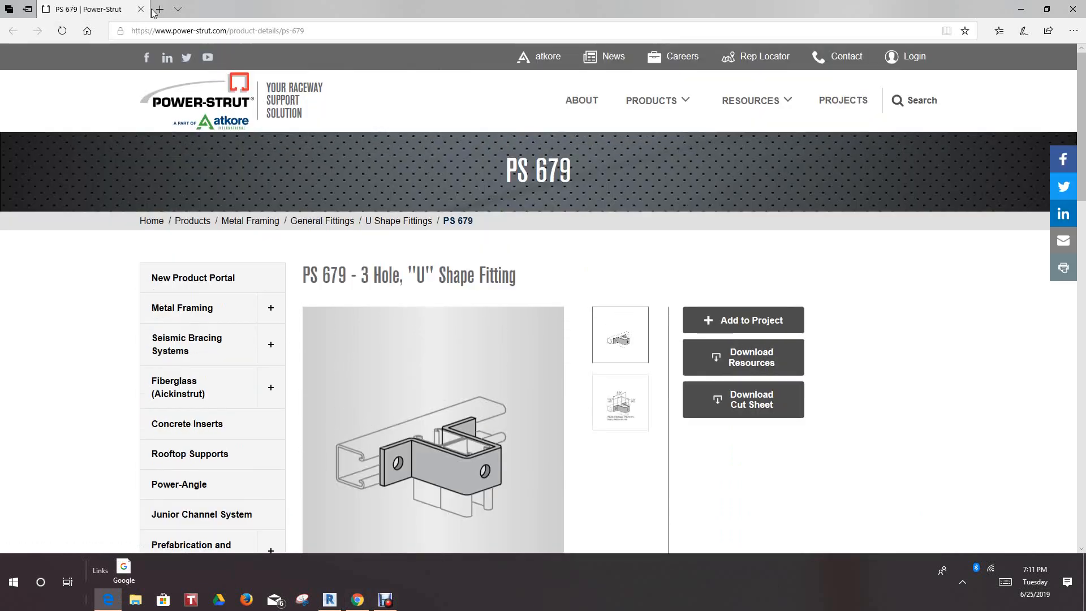
{"action": "left_click", "coordinate": [328, 599]}
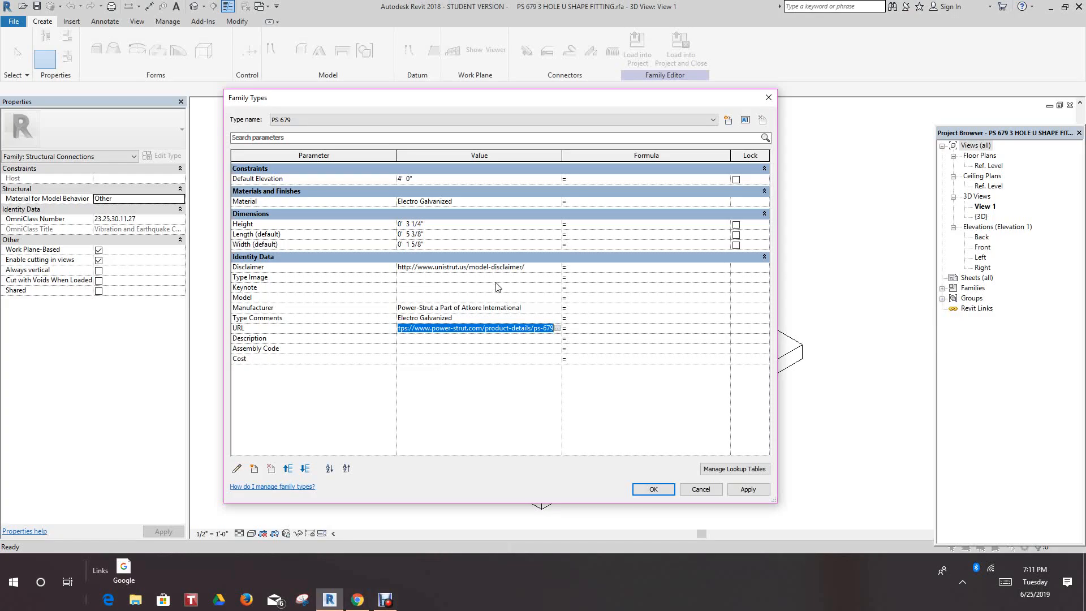
Step: Delete the existing Disclaimer parameter from the PS 679 family and confirm
{"action": "left_click", "coordinate": [475, 267]}
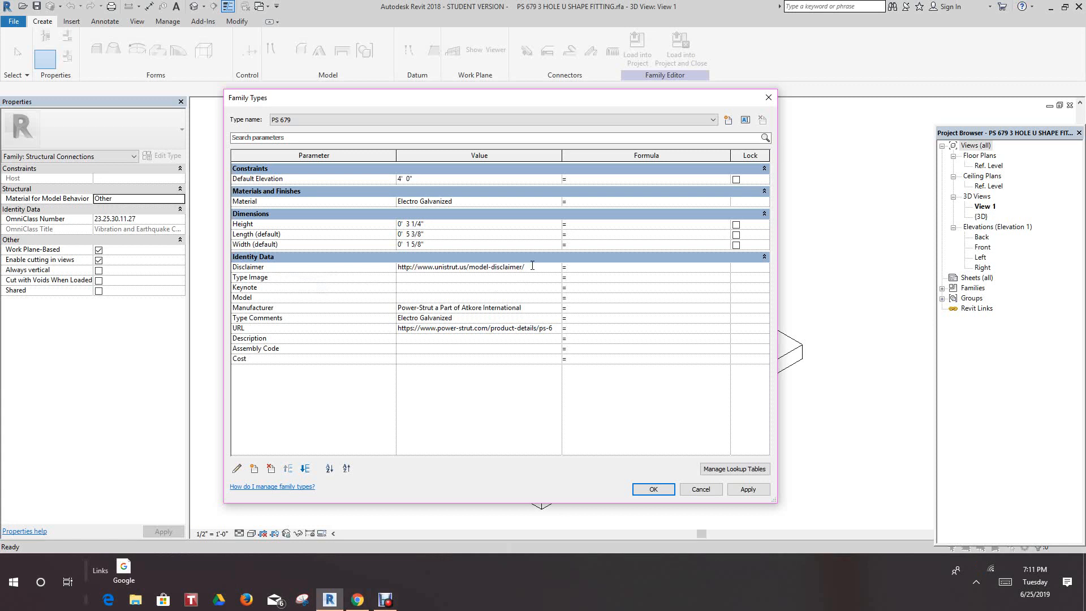
{"action": "triple_click", "coordinate": [460, 267]}
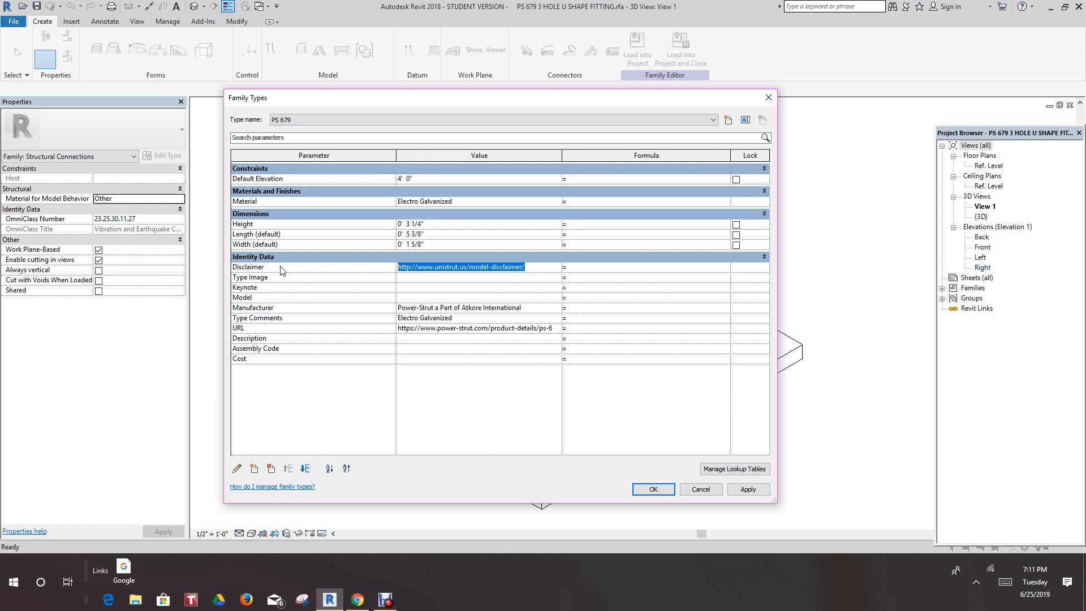
{"action": "left_click", "coordinate": [247, 267]}
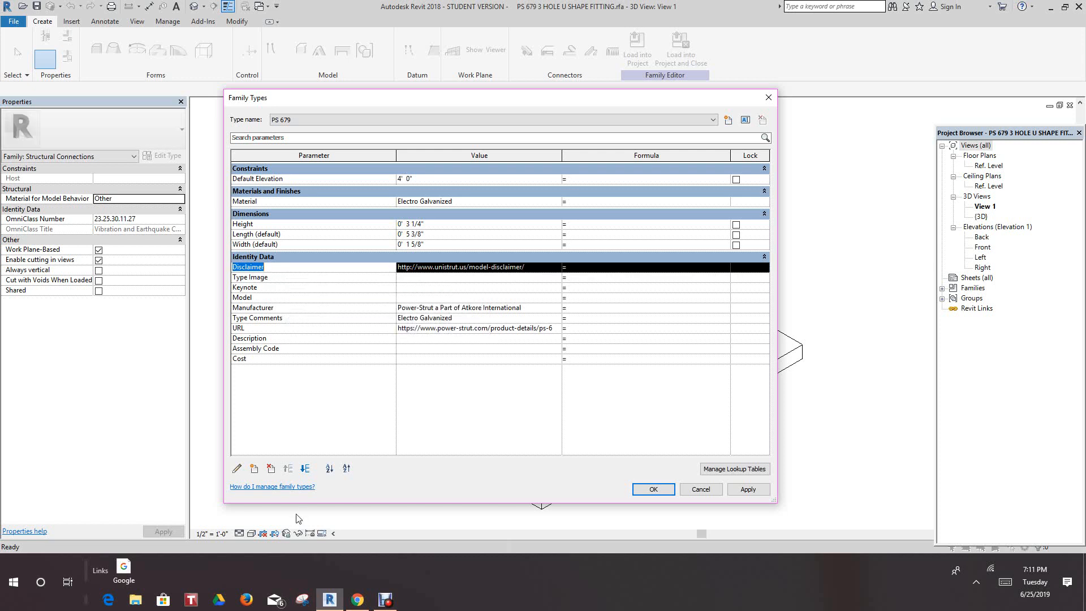
{"action": "left_click", "coordinate": [270, 468]}
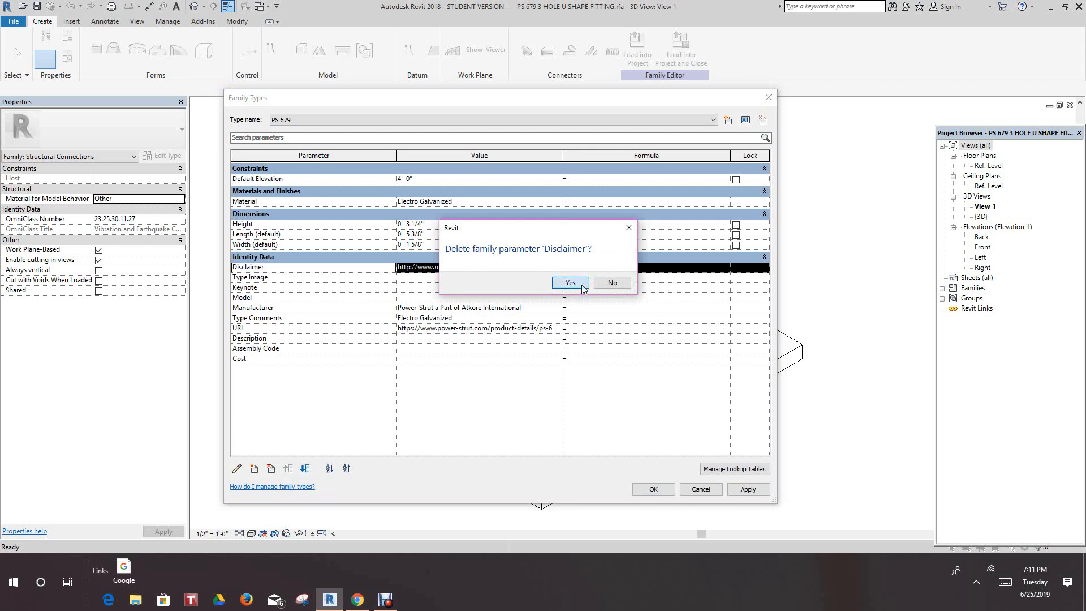
{"action": "left_click", "coordinate": [569, 283]}
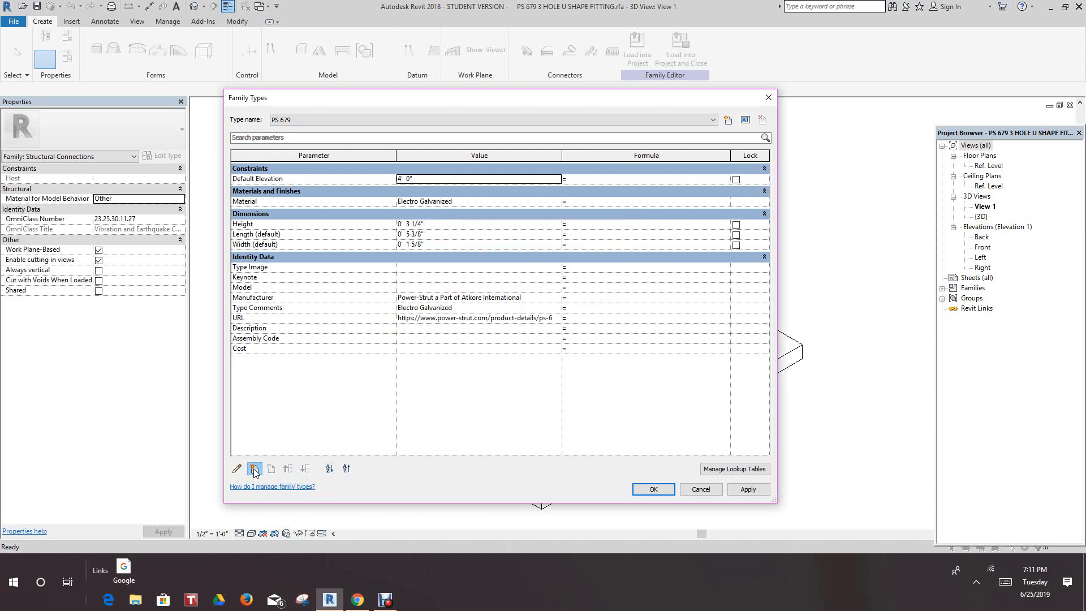
{"action": "left_click", "coordinate": [254, 468]}
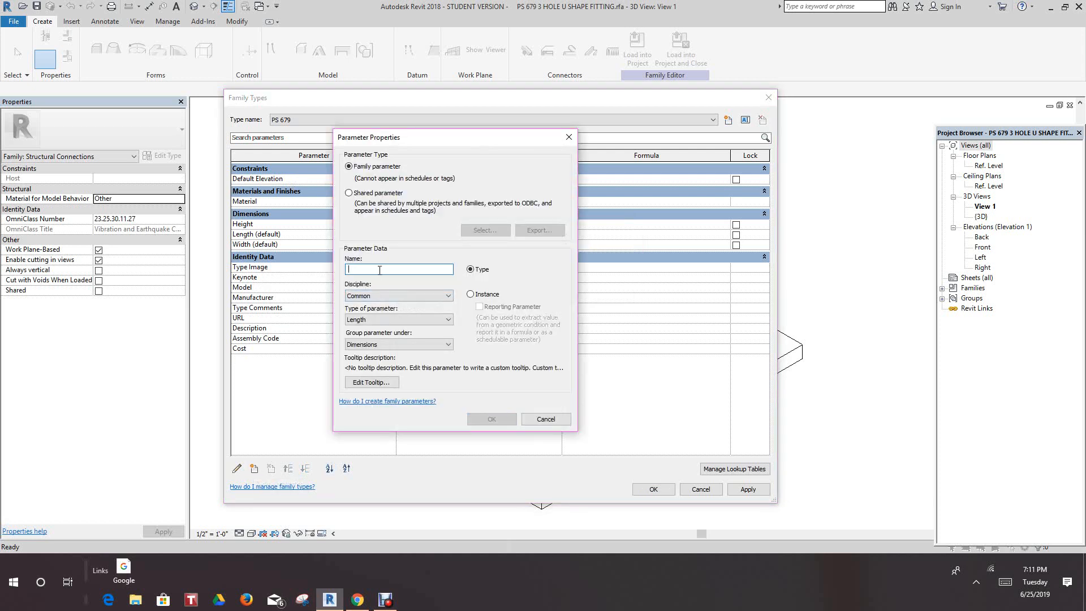
{"action": "type", "text": "Disclaimer"}
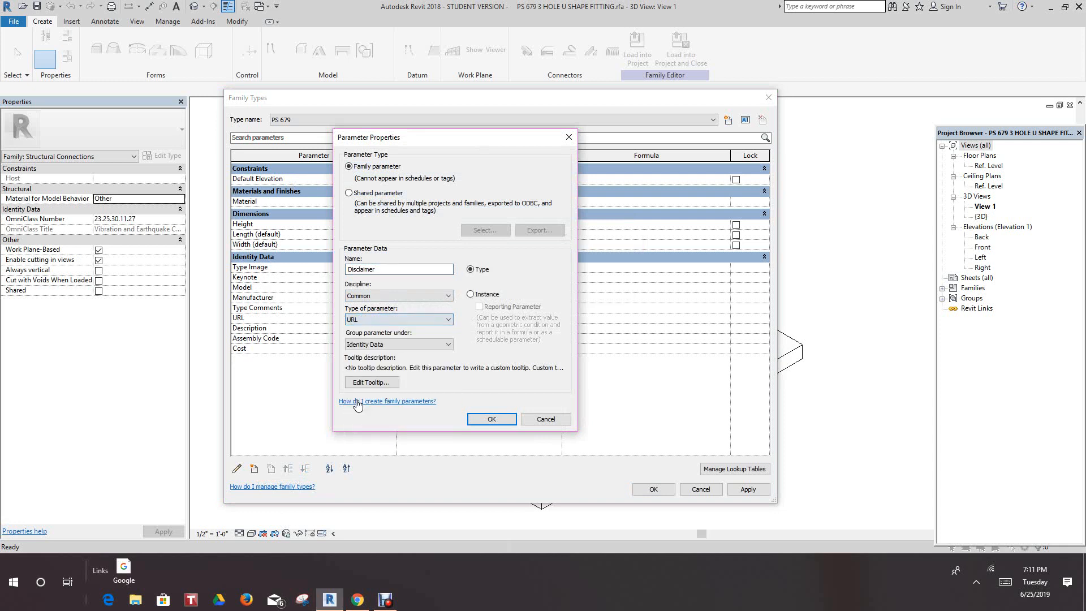
{"action": "left_click", "coordinate": [491, 419]}
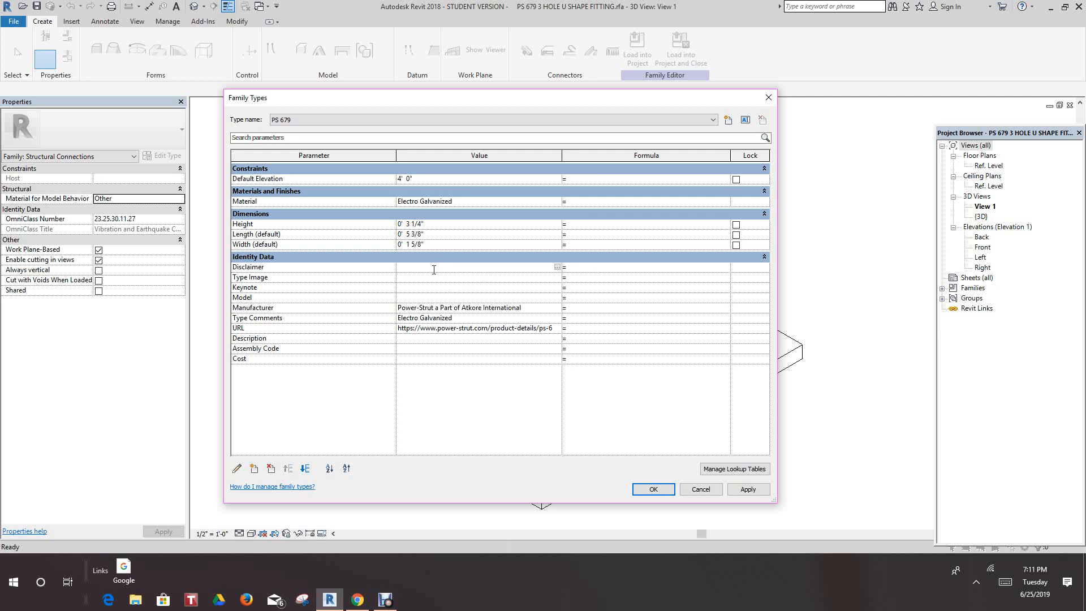
{"action": "left_click", "coordinate": [434, 267]}
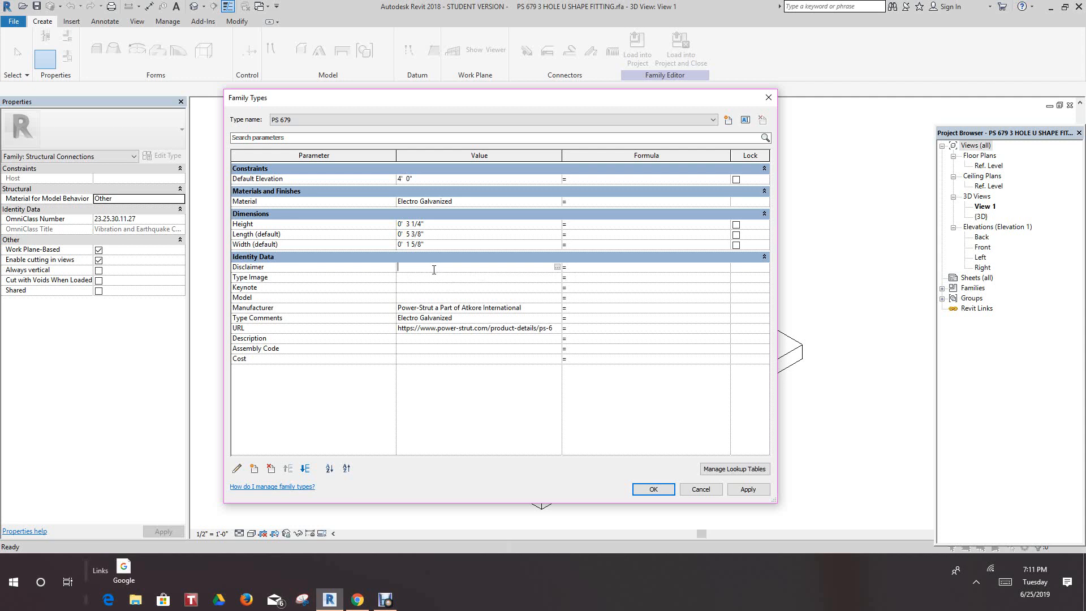
{"action": "type", "text": "http://www.unistrut.us/model-disclaimer/"}
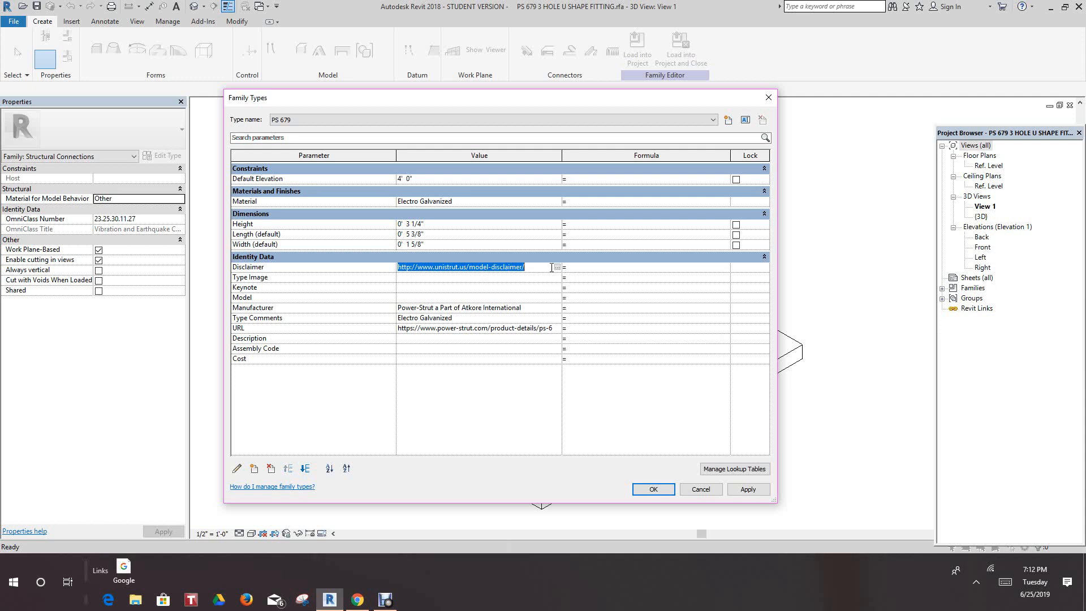
Step: Follow the Disclaimer link to the Unistrut Model Disclaimer page in Edge, then close it
{"action": "left_click", "coordinate": [459, 267]}
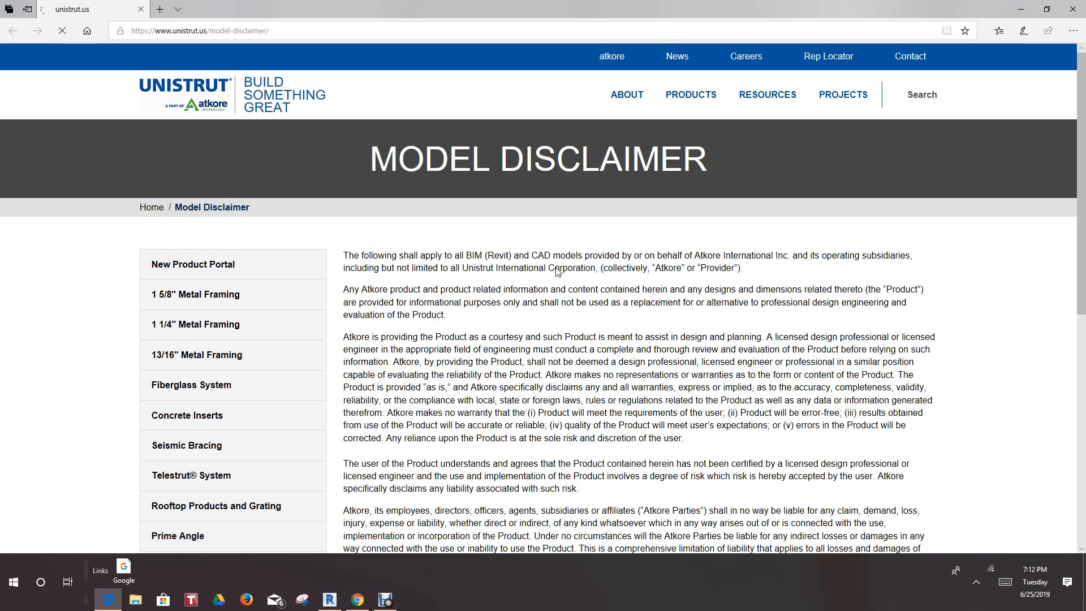
{"action": "scroll", "scroll_direction": "down", "scroll_amount": 3}
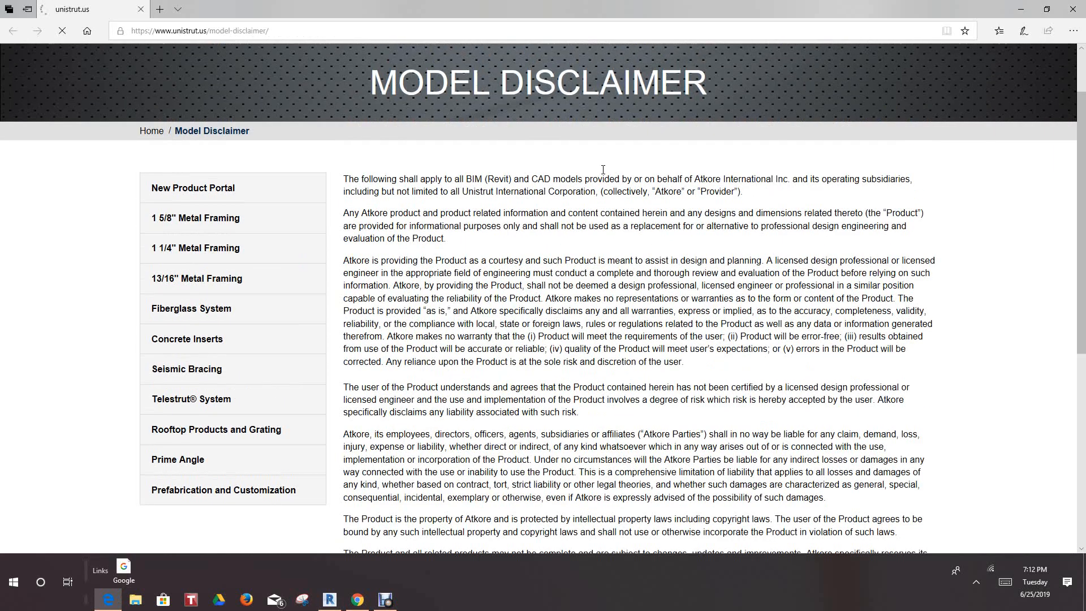
{"action": "scroll", "scroll_direction": "down", "scroll_amount": 3}
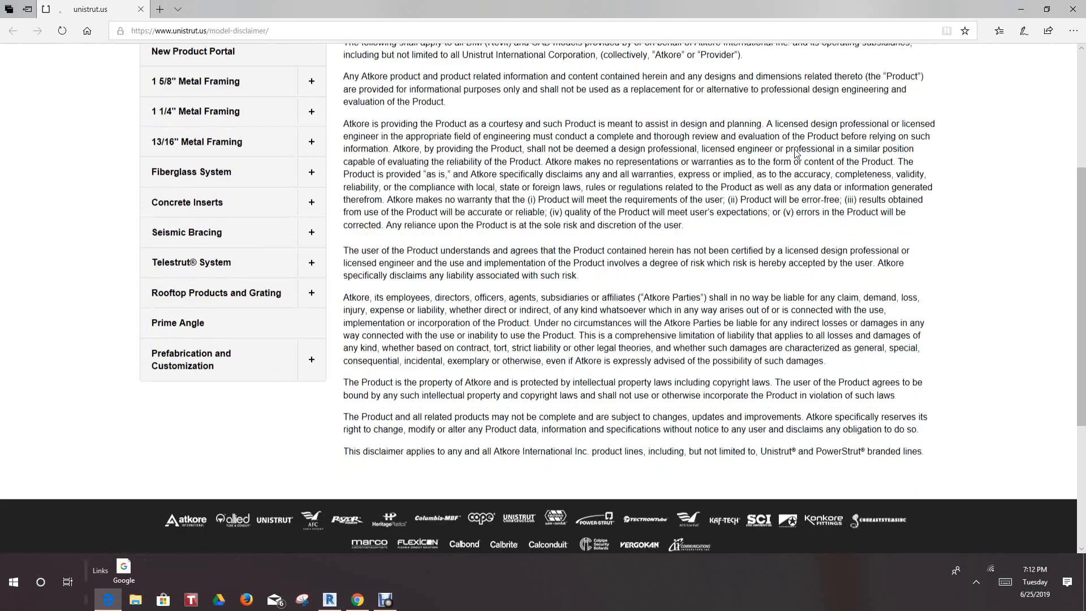
{"action": "scroll", "scroll_direction": "up", "scroll_amount": 3}
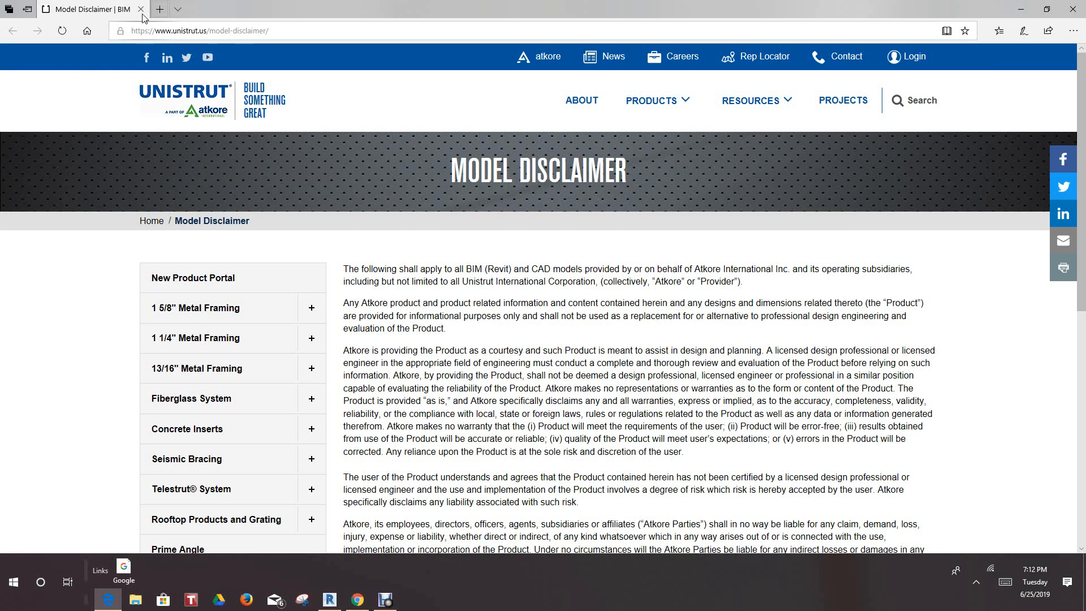
{"action": "left_click", "coordinate": [328, 600]}
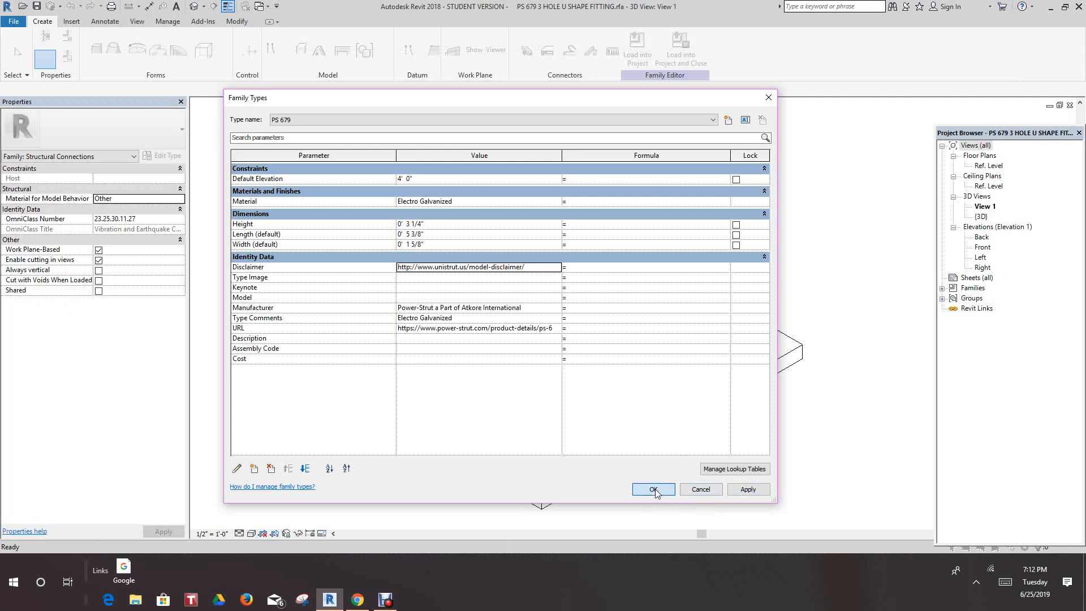
Step: Accept the PS 679 family type edits with OK, returning to the fitting model
{"action": "left_click", "coordinate": [652, 489]}
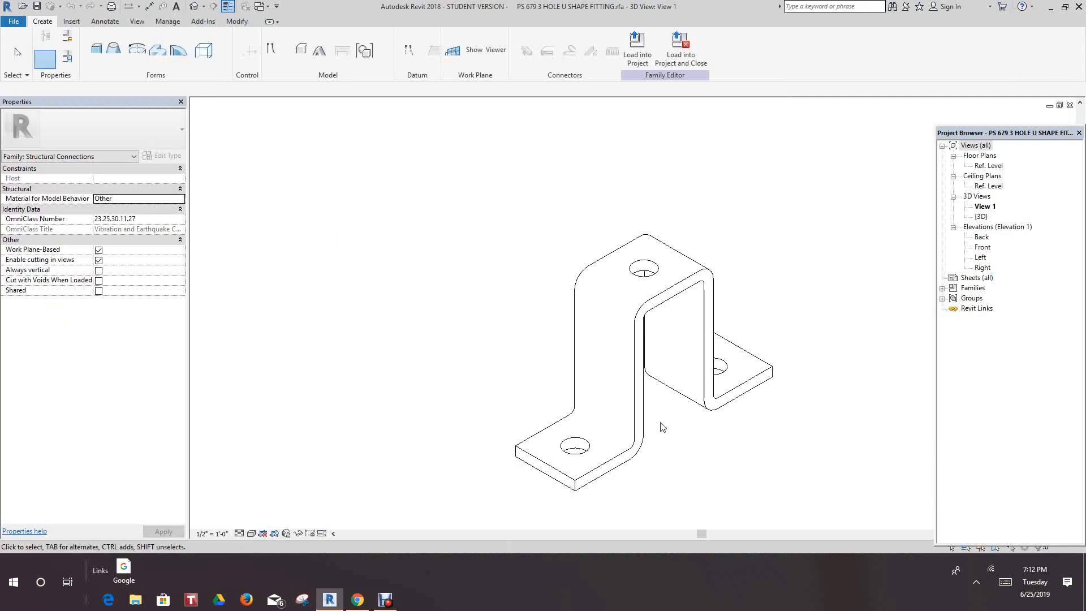